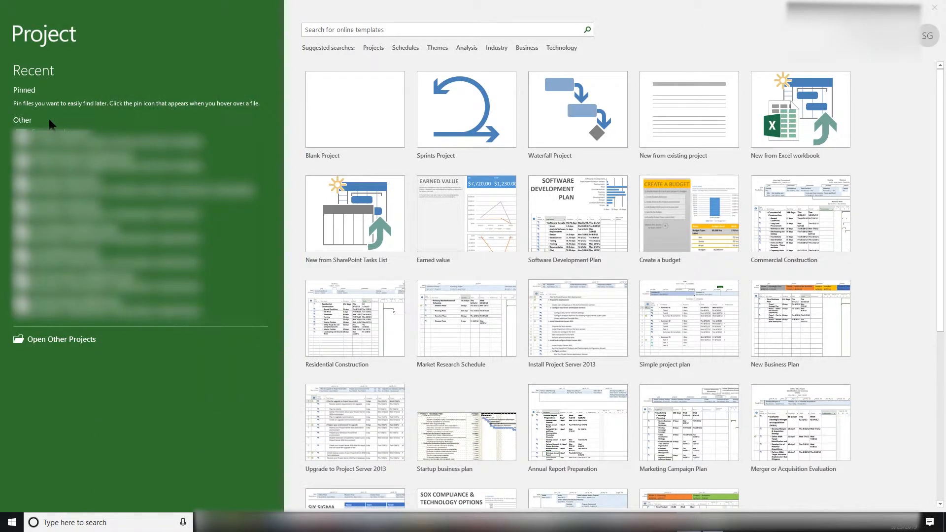
{"action": "mouse_move", "coordinate": [29, 65]}
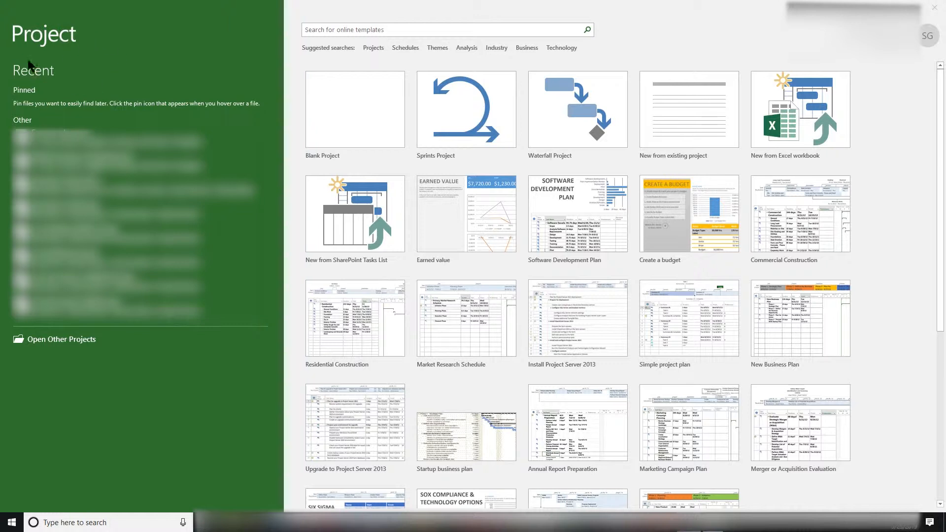
{"action": "mouse_move", "coordinate": [201, 64]}
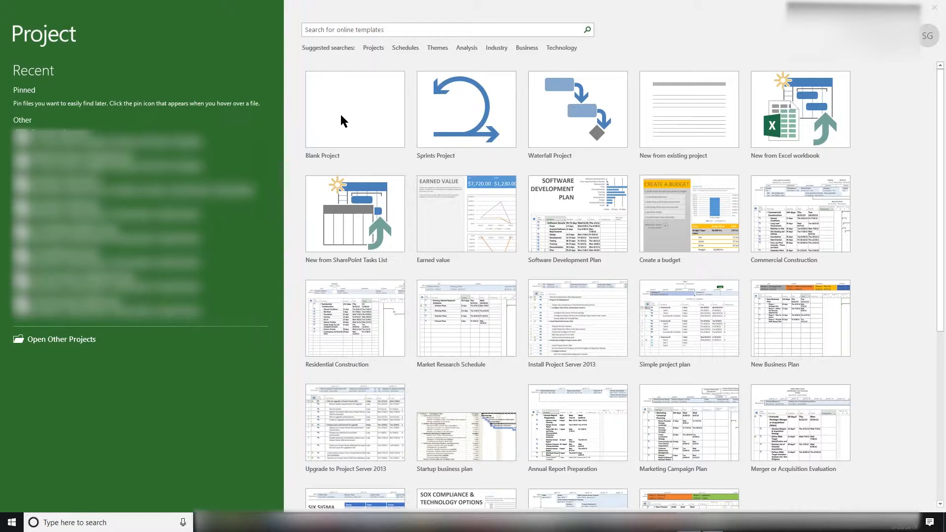
Create a new project from the Blank Project template on the start screen.
{"action": "left_click", "coordinate": [354, 110]}
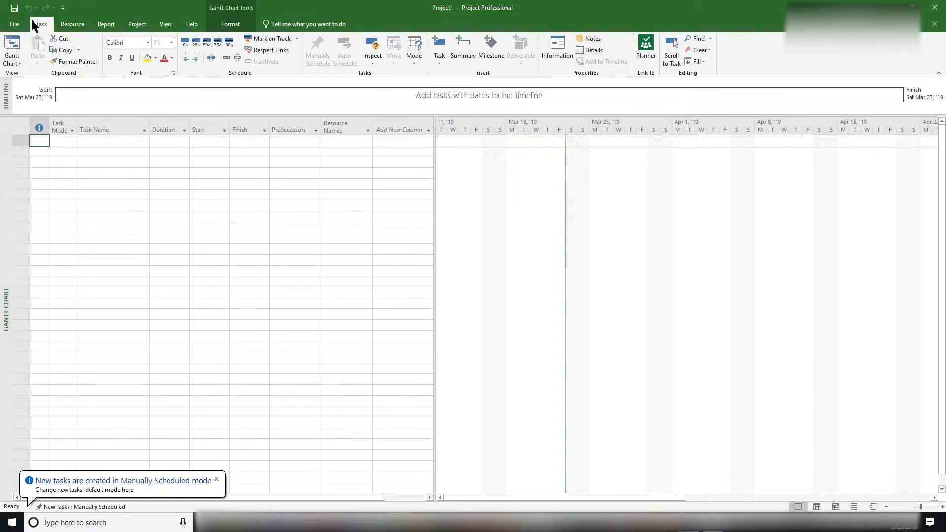
Open Project Options from the File backstage menu.
{"action": "left_click", "coordinate": [216, 479]}
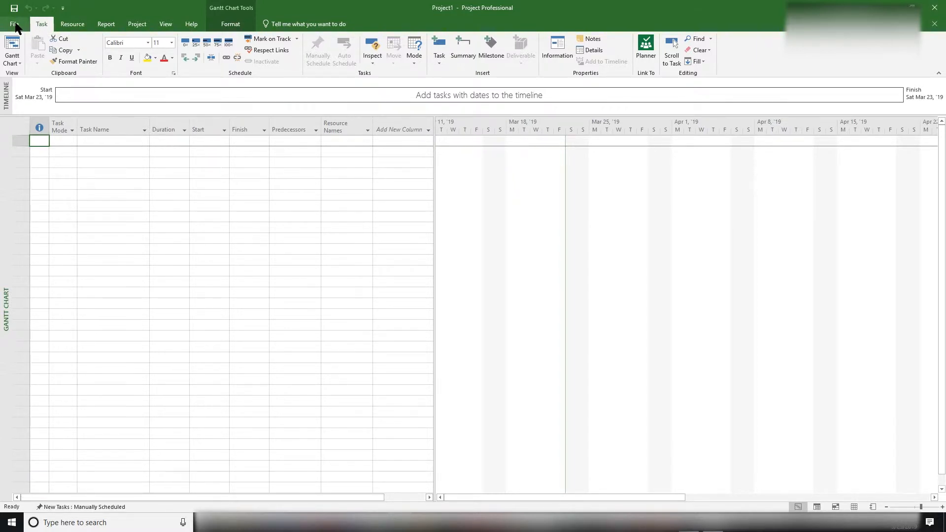
{"action": "left_click", "coordinate": [15, 24]}
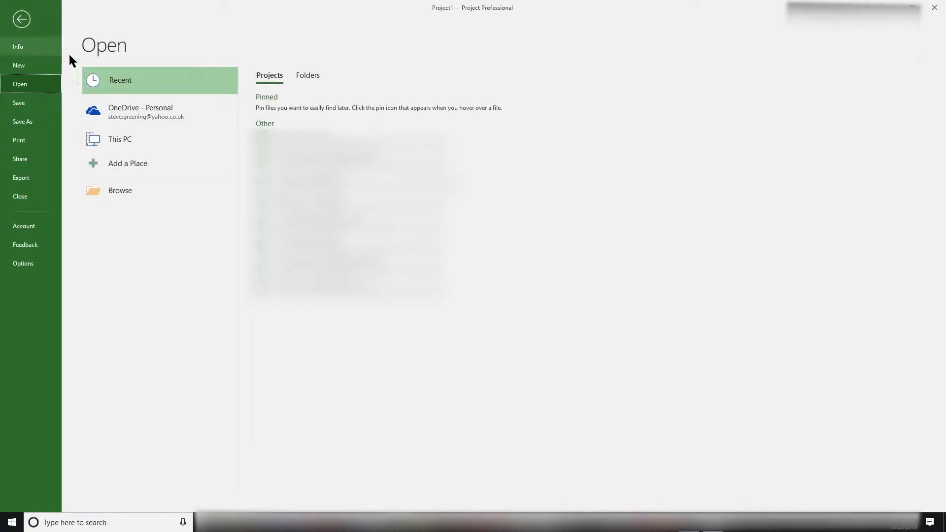
{"action": "mouse_move", "coordinate": [167, 81]}
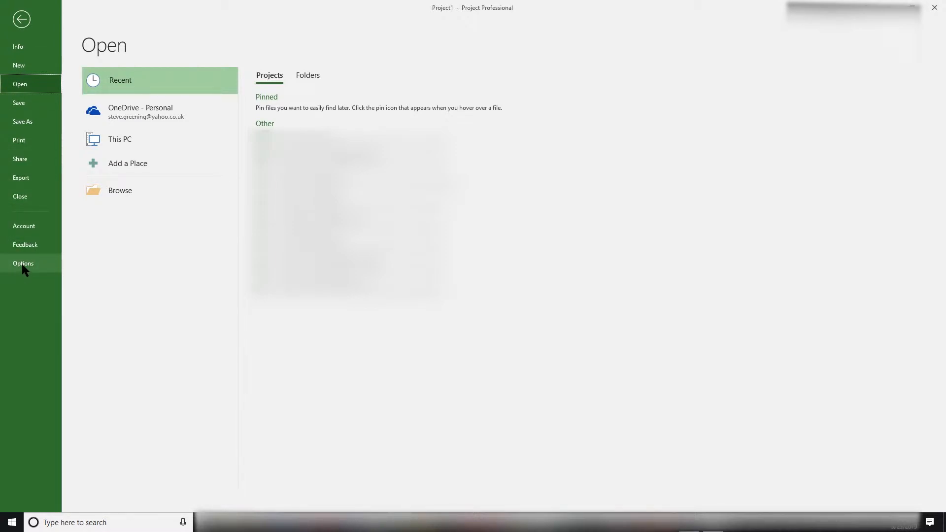
{"action": "left_click", "coordinate": [22, 19]}
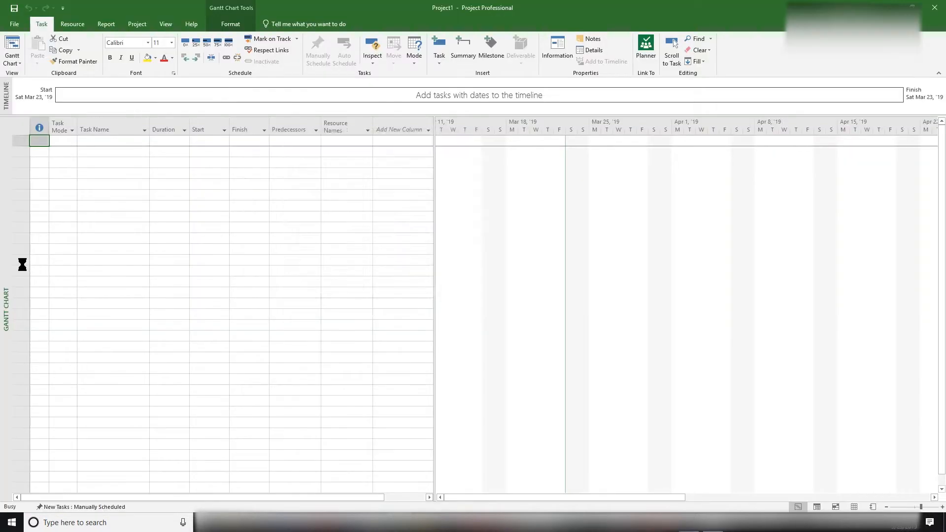
Browse the General page's date formats, leaving it as Wed Jan 28, '09.
{"action": "left_click", "coordinate": [13, 24]}
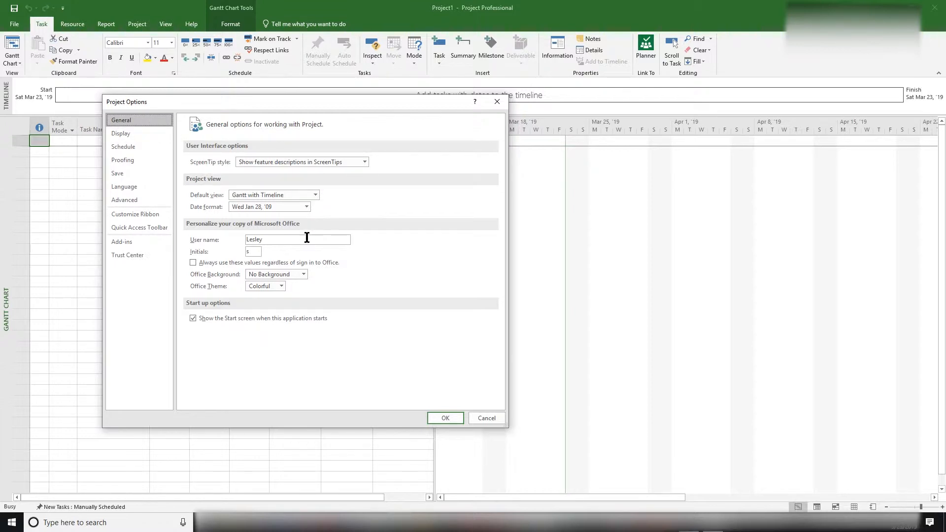
{"action": "left_click", "coordinate": [303, 274]}
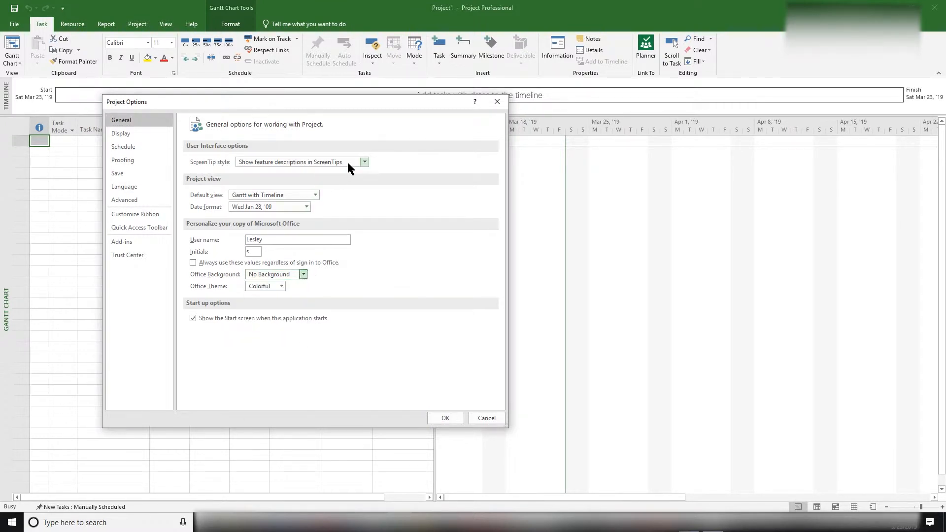
{"action": "mouse_move", "coordinate": [306, 206]}
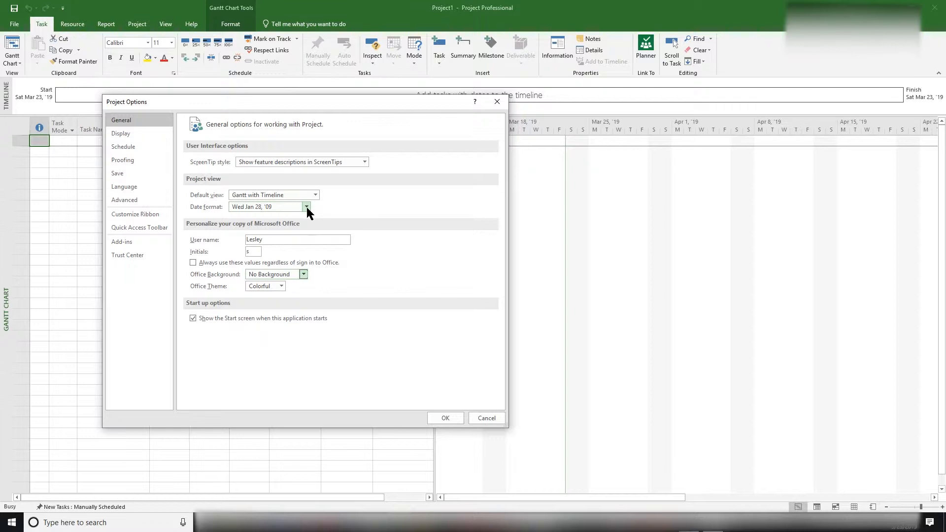
{"action": "left_click", "coordinate": [306, 207]}
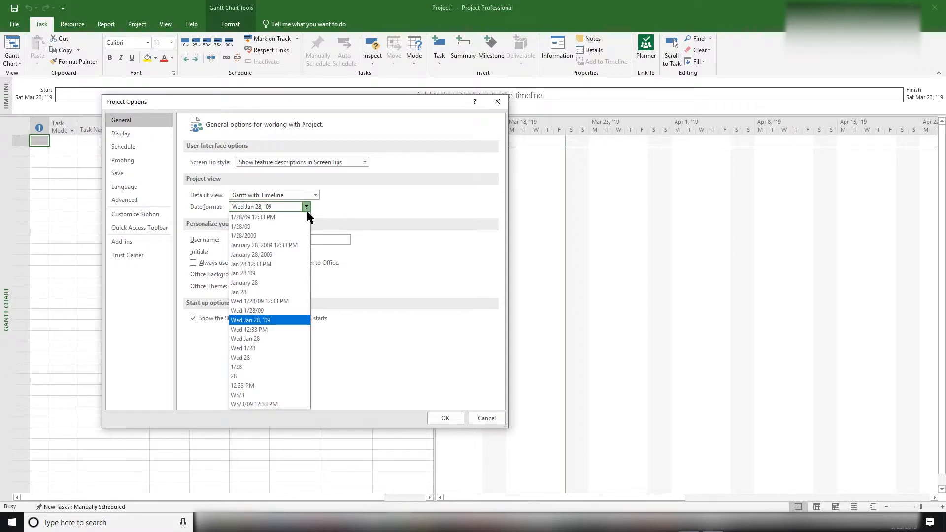
{"action": "mouse_move", "coordinate": [265, 226]}
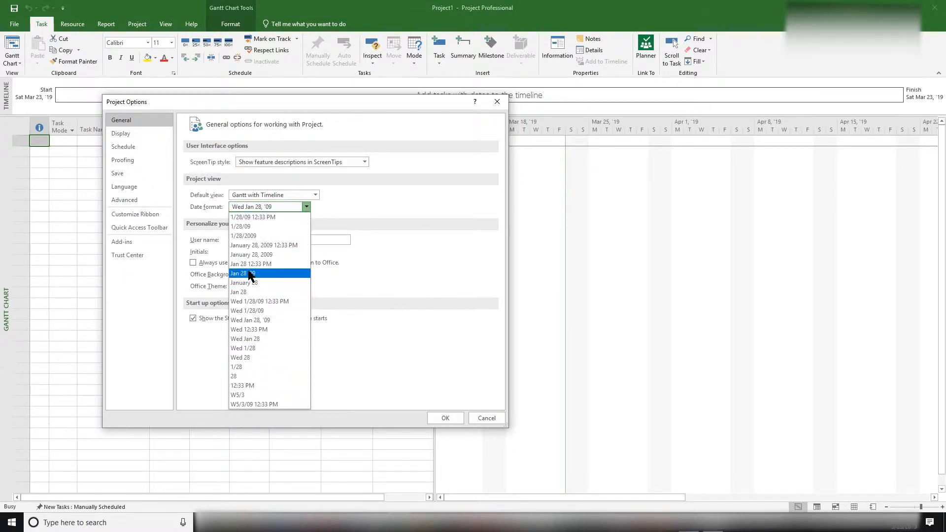
{"action": "mouse_move", "coordinate": [243, 236]}
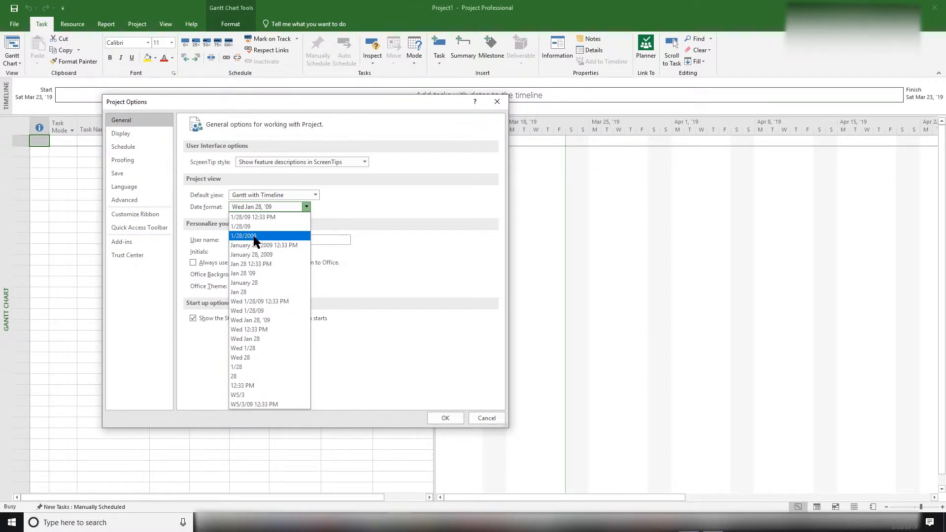
{"action": "mouse_move", "coordinate": [240, 227]}
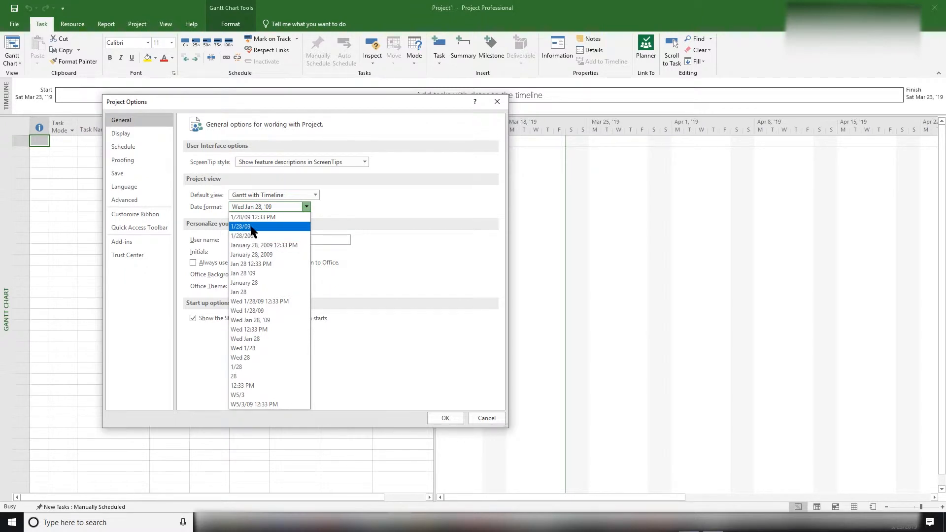
{"action": "mouse_move", "coordinate": [240, 234]}
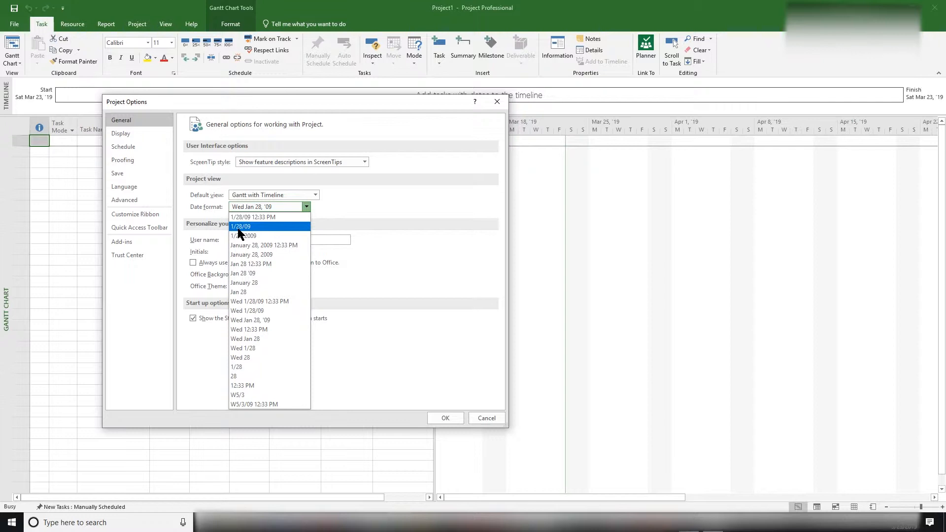
{"action": "mouse_move", "coordinate": [232, 235]}
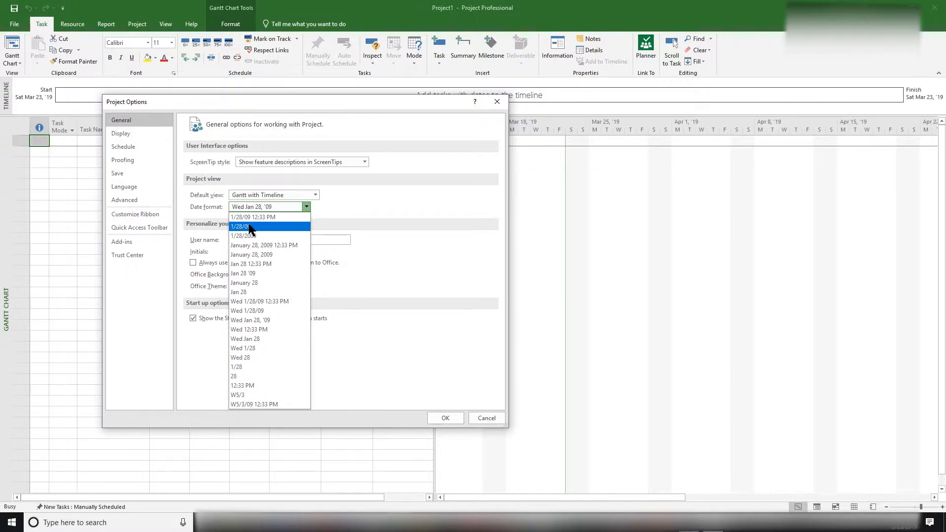
{"action": "mouse_move", "coordinate": [239, 235]}
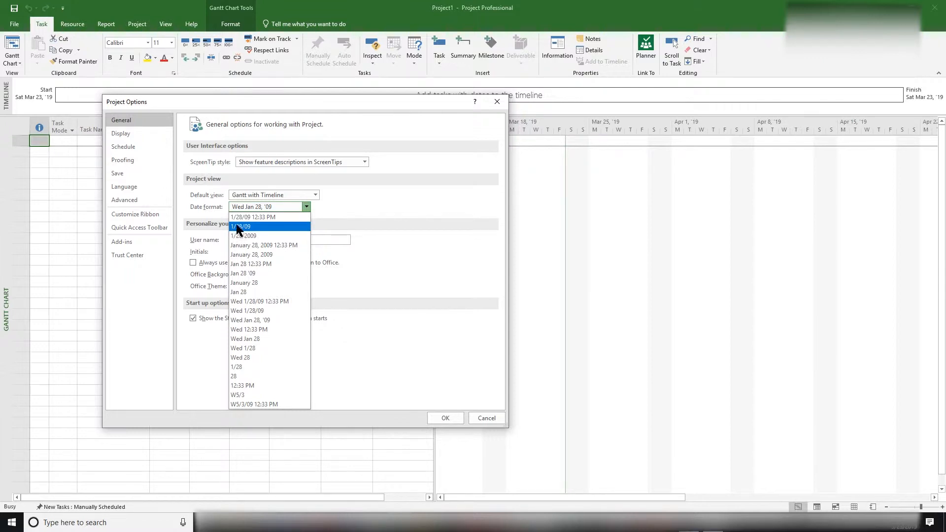
{"action": "mouse_move", "coordinate": [236, 231]}
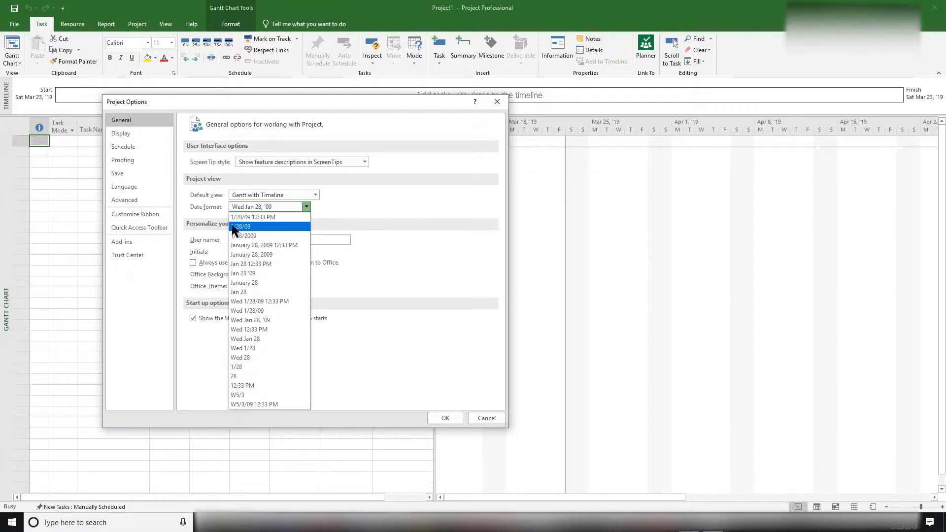
{"action": "mouse_move", "coordinate": [267, 283]}
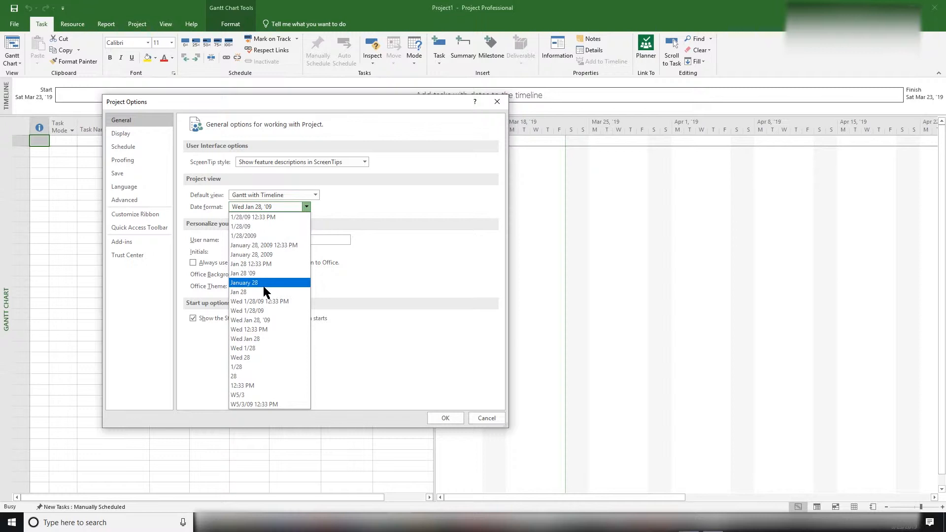
{"action": "mouse_move", "coordinate": [251, 254]}
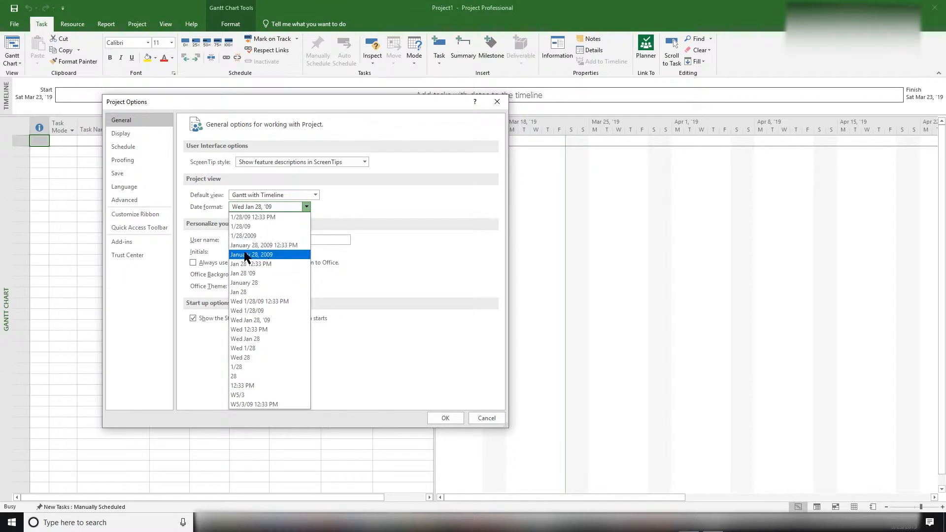
{"action": "mouse_move", "coordinate": [265, 245]}
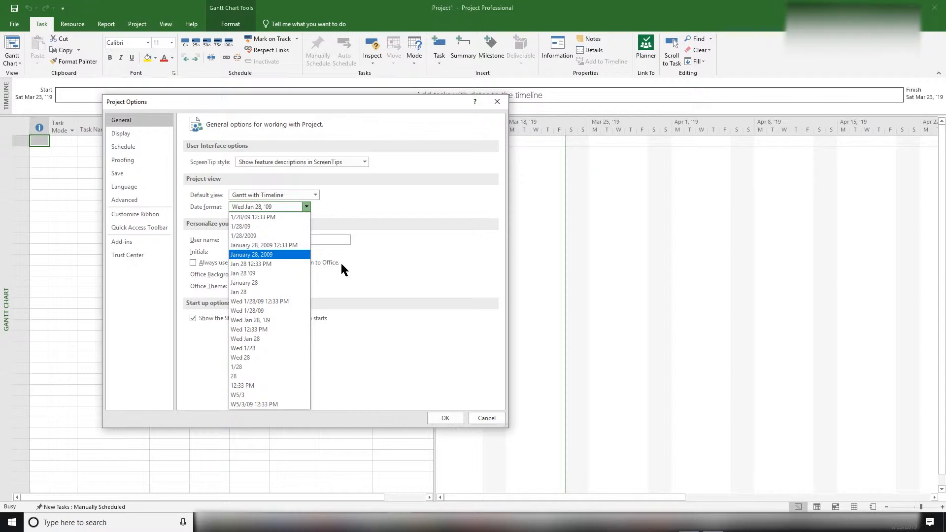
{"action": "left_click", "coordinate": [266, 206]}
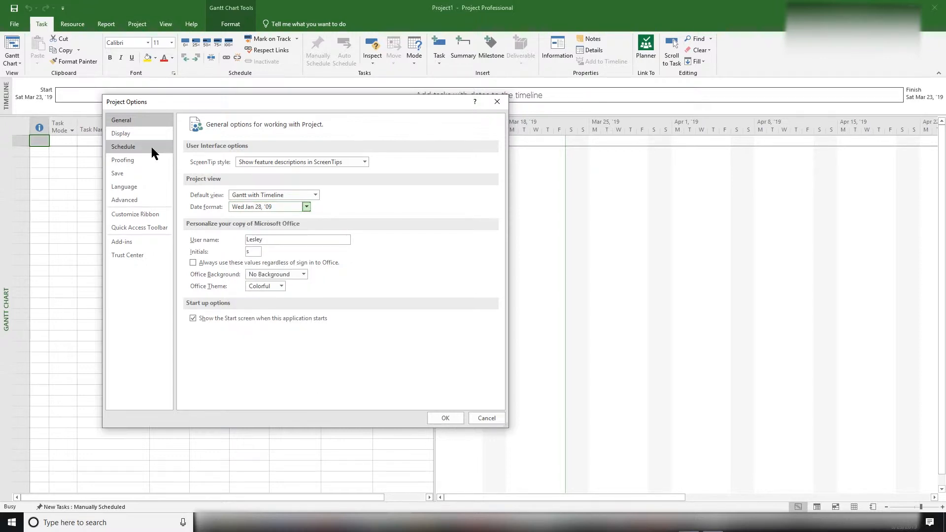
Show the Display options with Gregorian calendar and two-decimal dollar currency.
{"action": "left_click", "coordinate": [121, 134]}
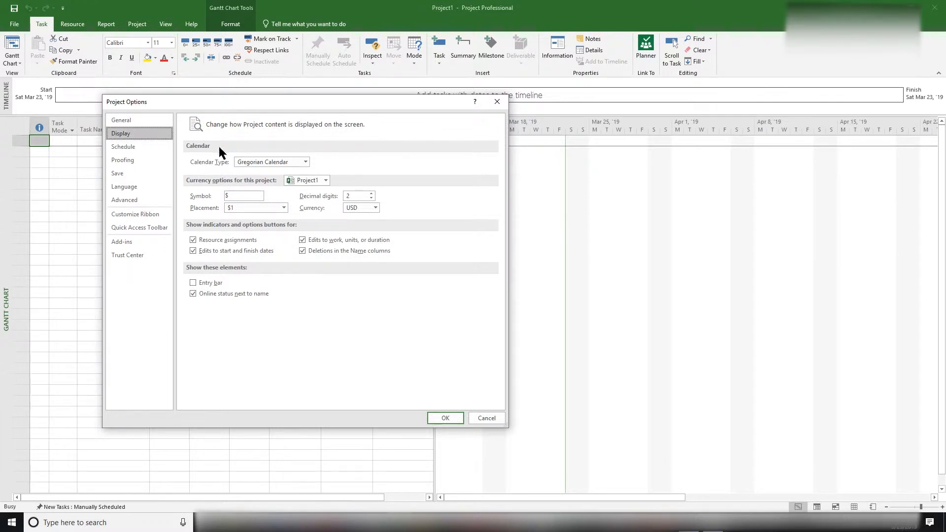
{"action": "mouse_move", "coordinate": [123, 147]}
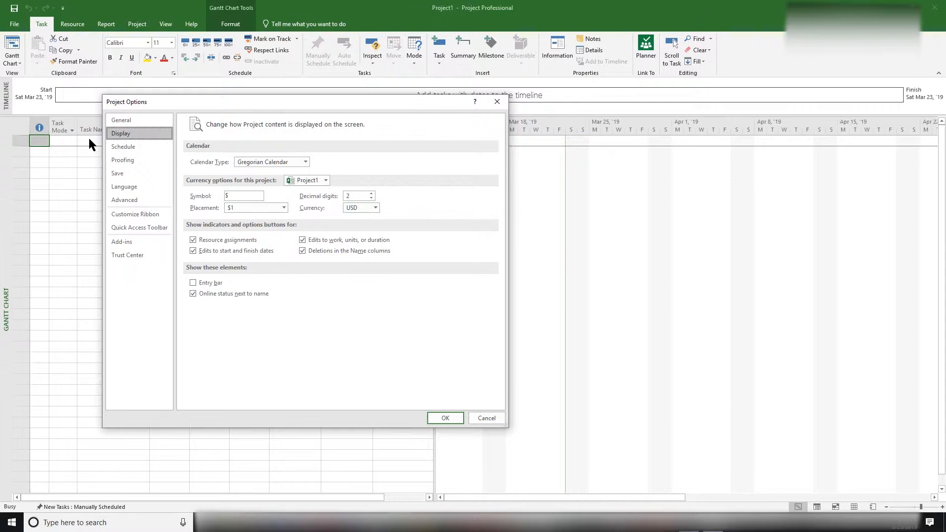
On the Schedule page, enter 40 hours per week and start editing days per month.
{"action": "left_click", "coordinate": [123, 147]}
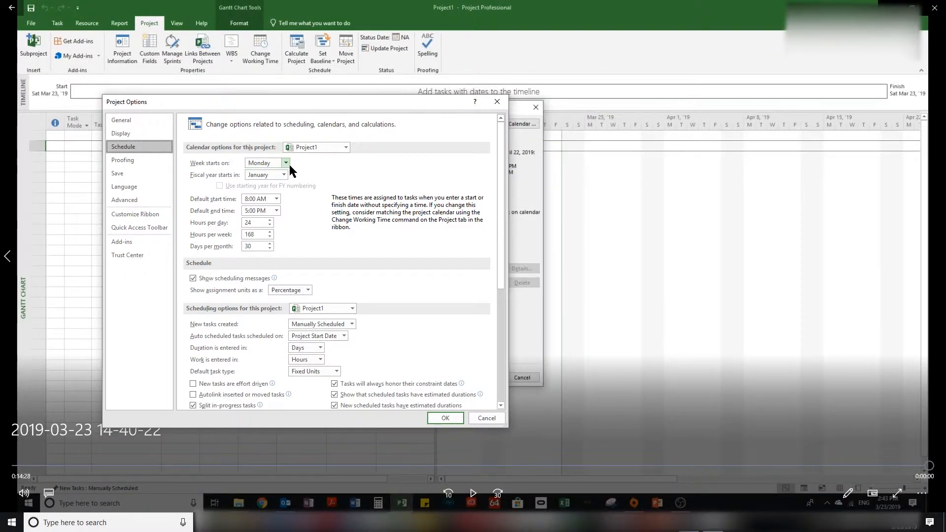
{"action": "mouse_move", "coordinate": [139, 227]}
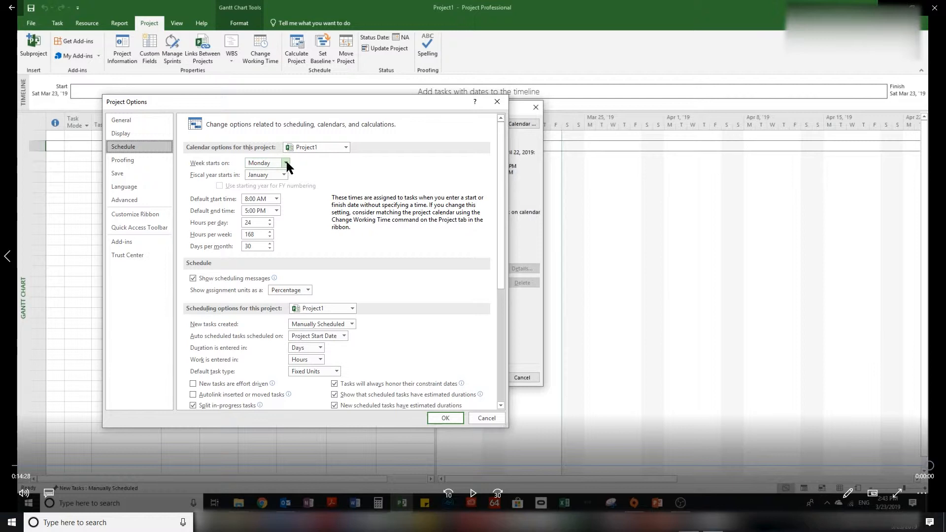
{"action": "mouse_move", "coordinate": [284, 208]}
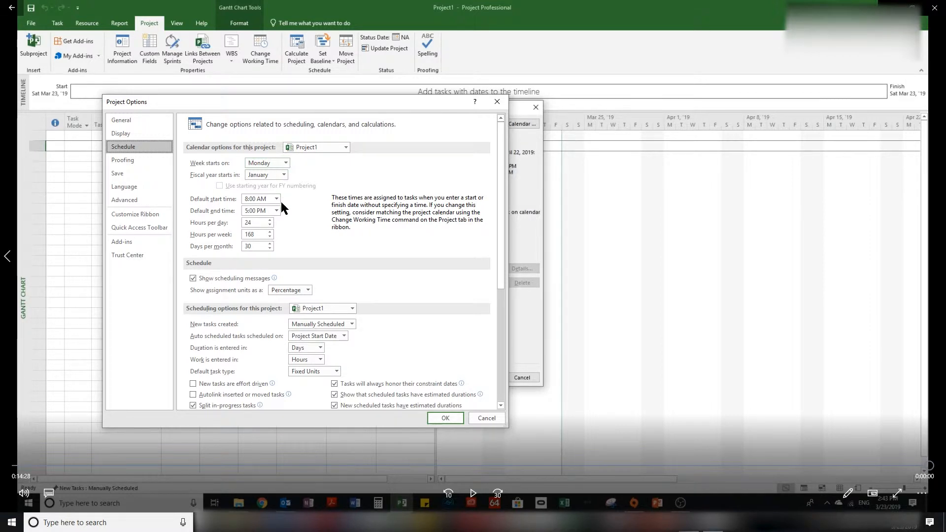
{"action": "mouse_move", "coordinate": [228, 211]}
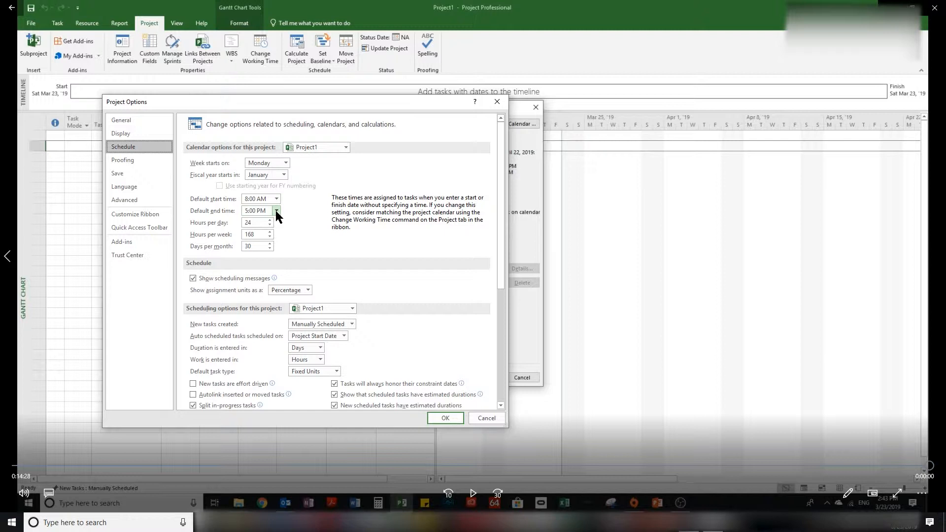
{"action": "mouse_move", "coordinate": [278, 217]}
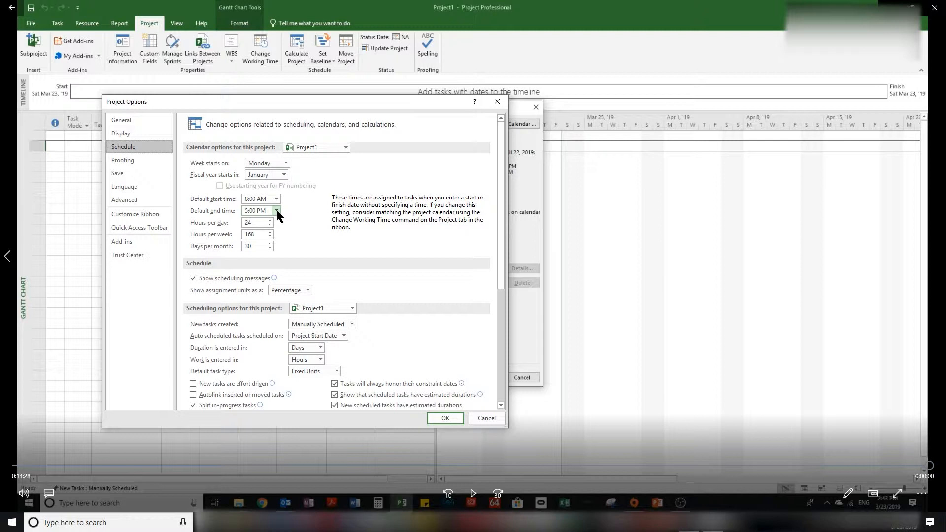
{"action": "mouse_move", "coordinate": [276, 219]}
{"action": "type", "text": "8"}
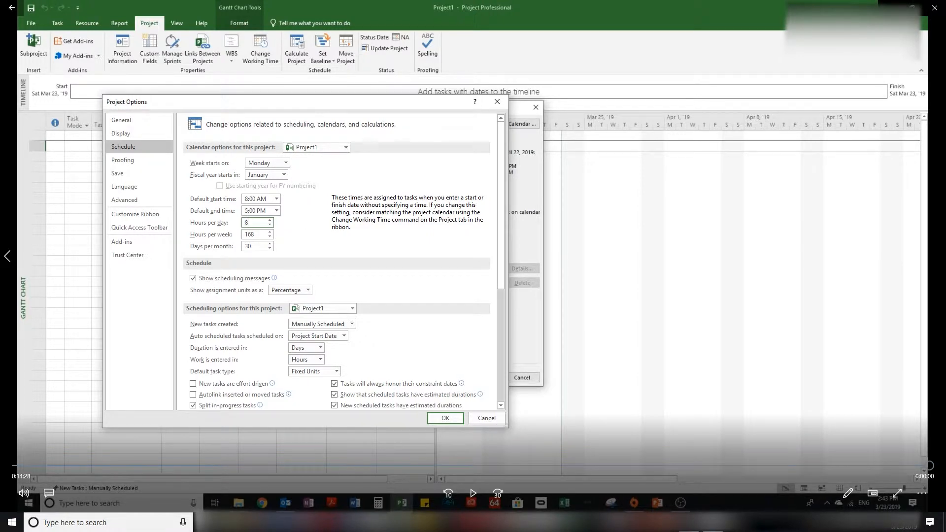
{"action": "left_click", "coordinate": [253, 234]}
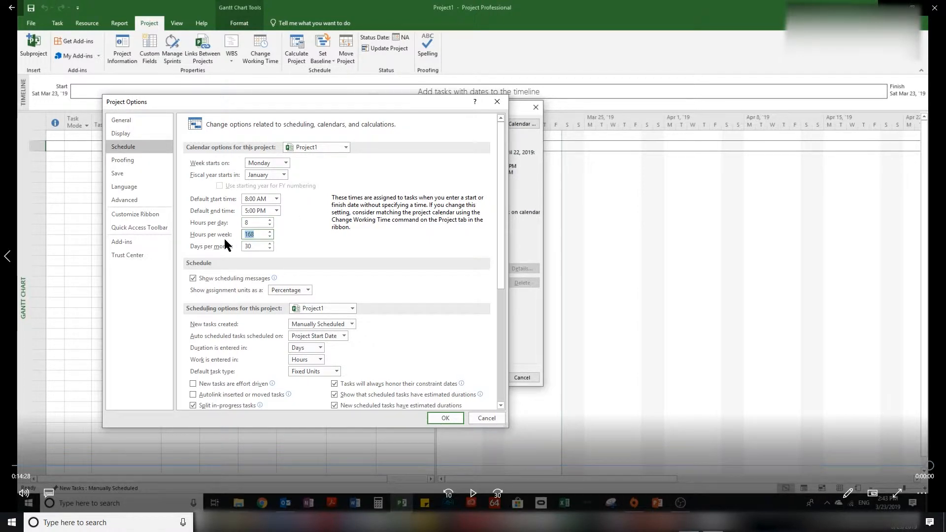
{"action": "type", "text": "40"}
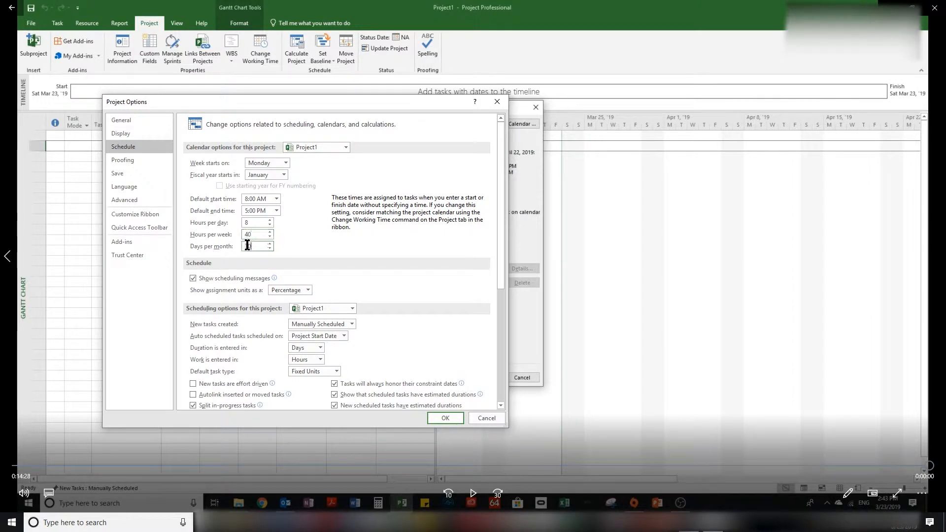
{"action": "left_click", "coordinate": [259, 246]}
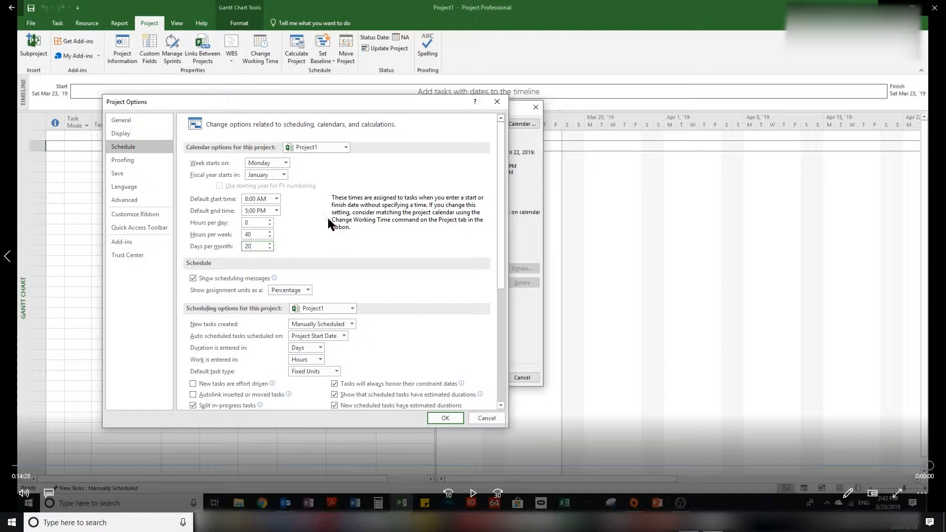
{"action": "scroll", "scroll_direction": "down", "scroll_amount": 3}
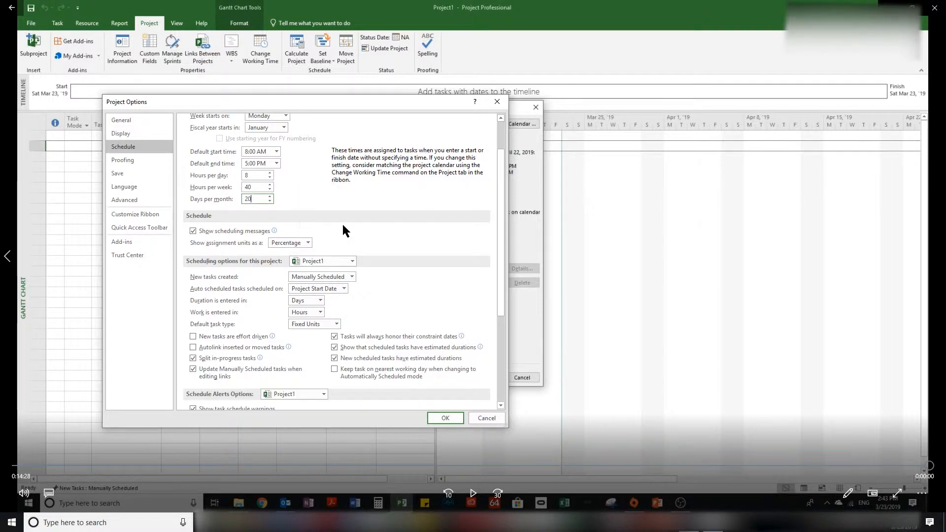
{"action": "mouse_move", "coordinate": [244, 251]}
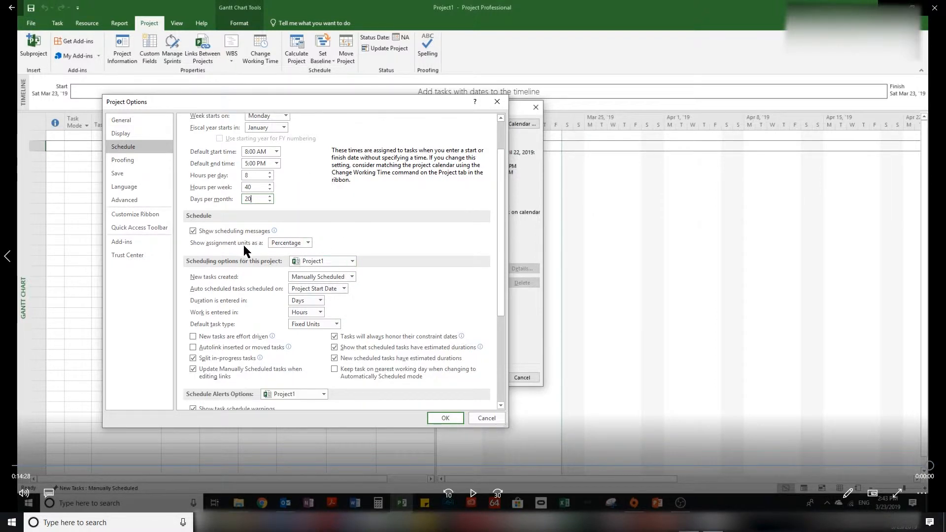
{"action": "left_click", "coordinate": [308, 243]}
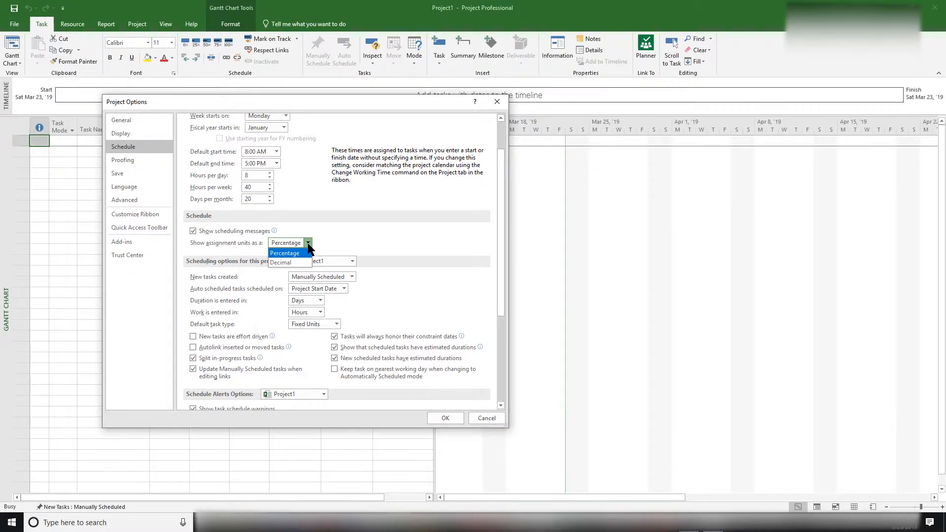
{"action": "left_click", "coordinate": [283, 242]}
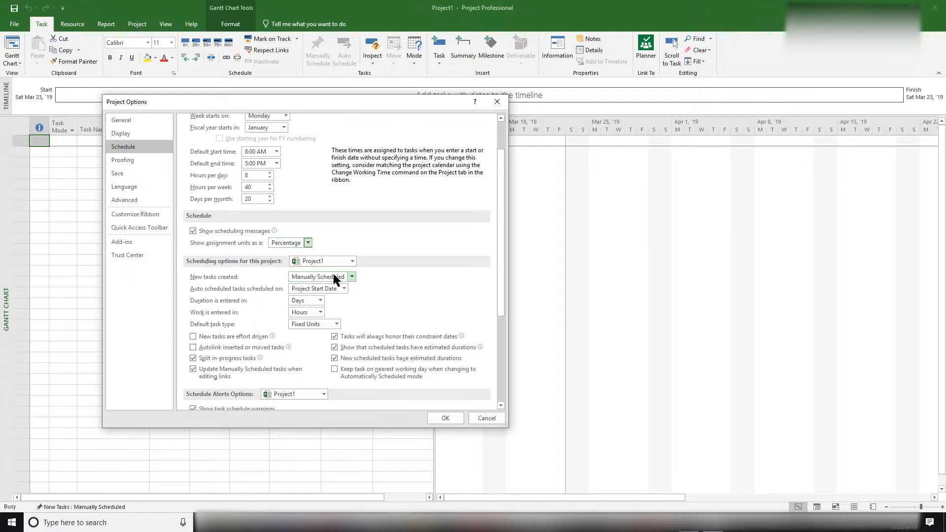
{"action": "left_click", "coordinate": [352, 276]}
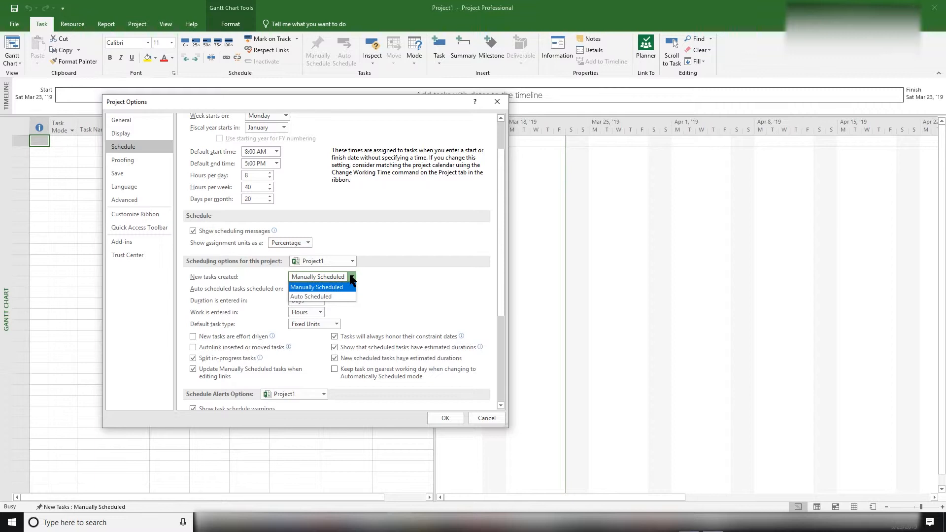
{"action": "left_click", "coordinate": [318, 276]}
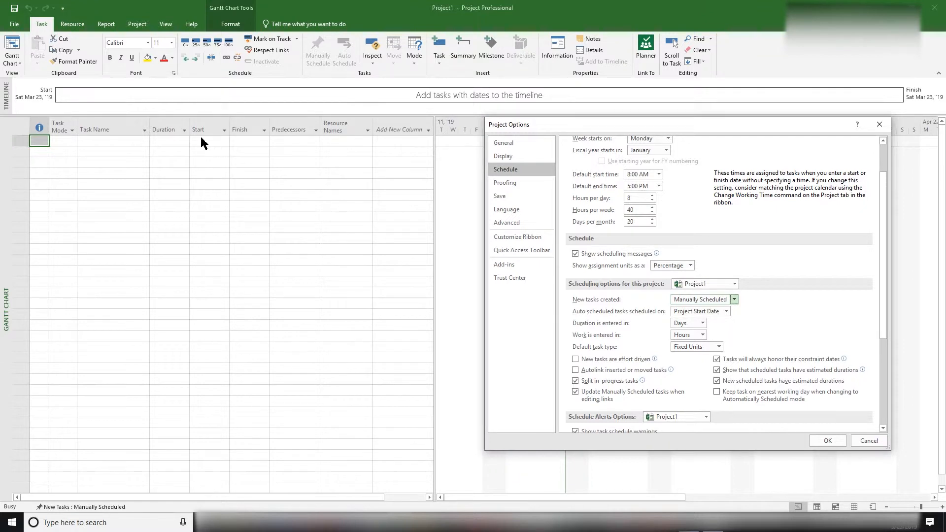
{"action": "mouse_move", "coordinate": [230, 148]}
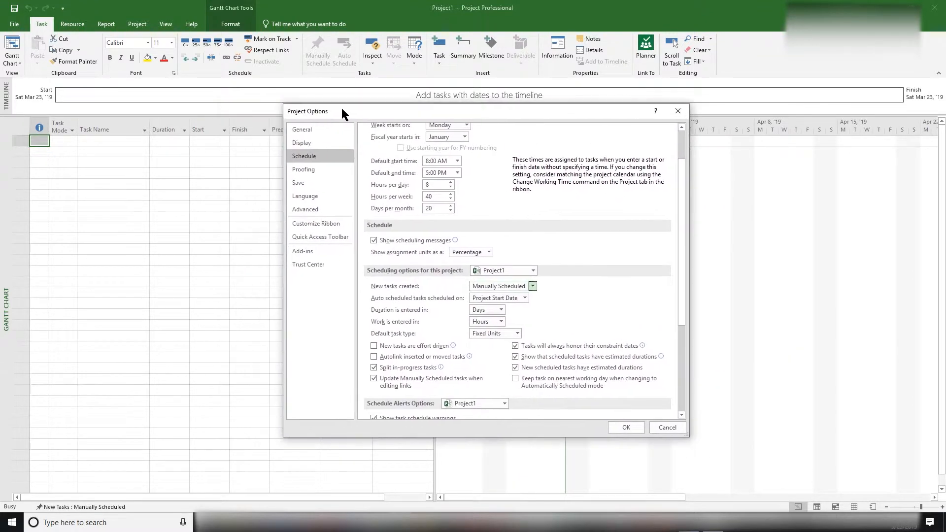
{"action": "left_click_drag", "start_coordinate": [344, 111], "coordinate": [325, 104]}
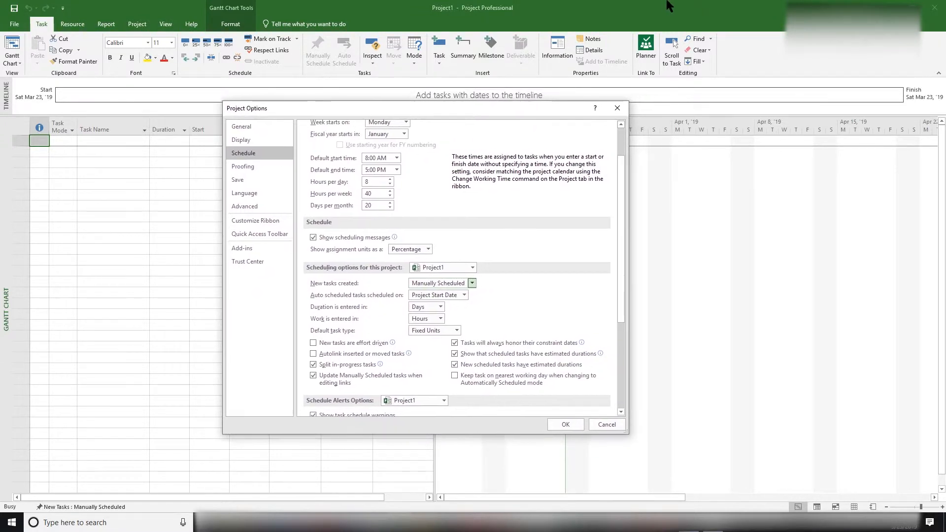
{"action": "mouse_move", "coordinate": [589, 43]}
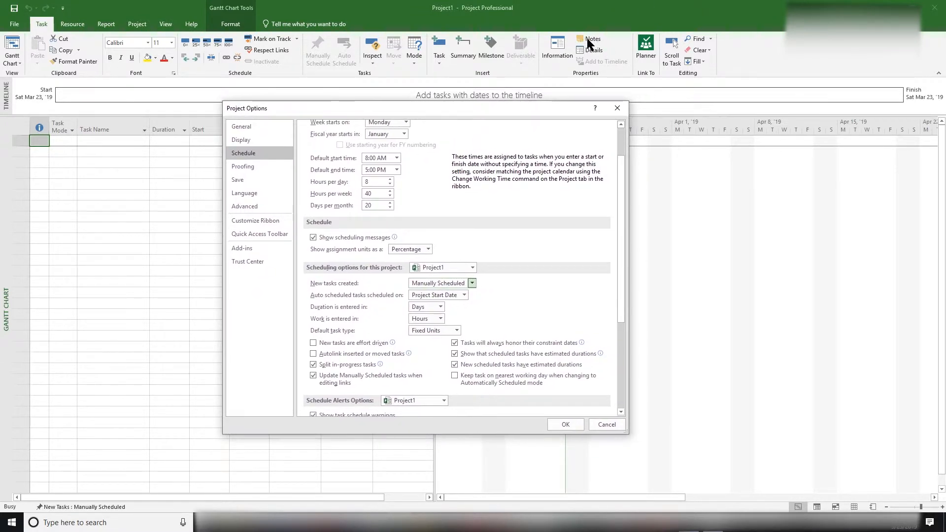
{"action": "mouse_move", "coordinate": [591, 44]}
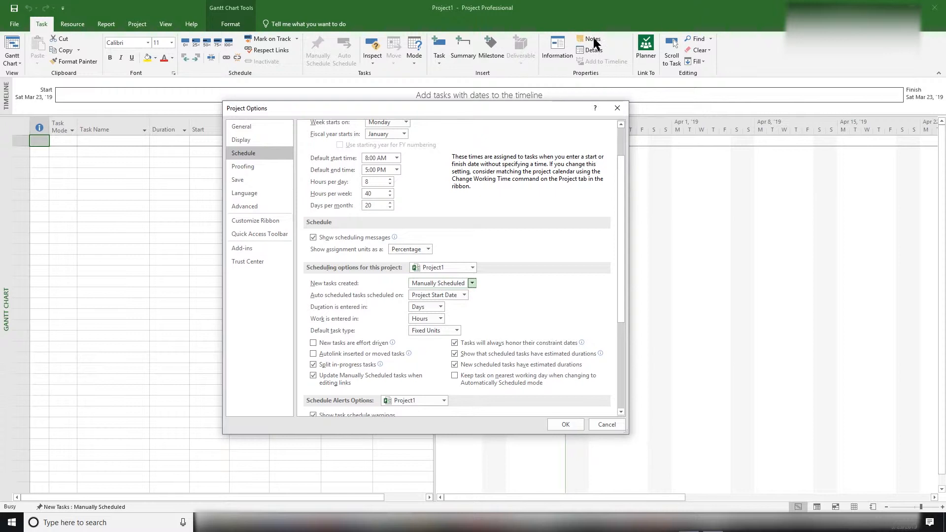
{"action": "mouse_move", "coordinate": [599, 44]}
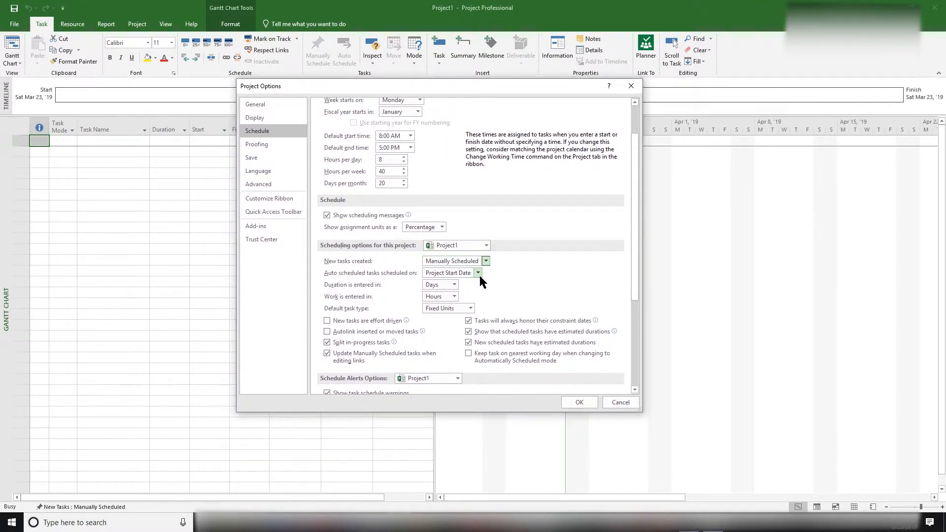
Set New tasks created to Auto Scheduled.
{"action": "left_click", "coordinate": [485, 261]}
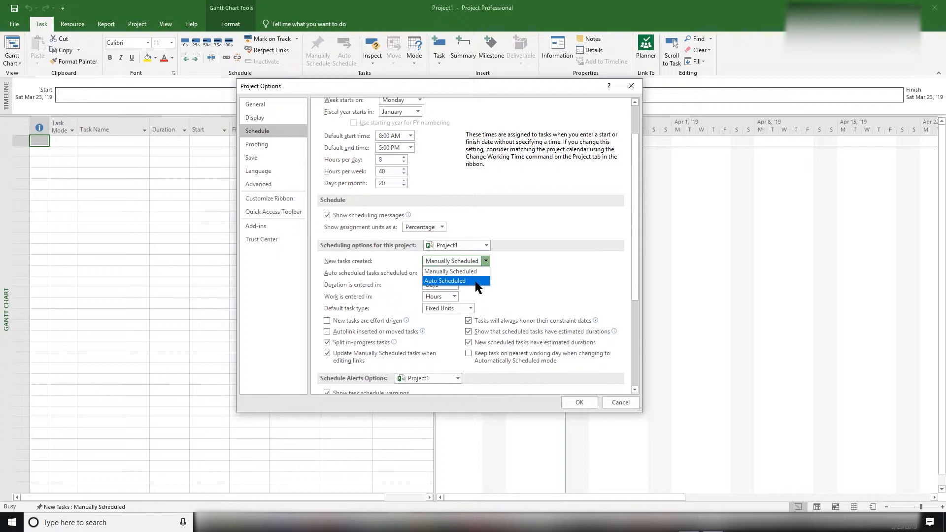
{"action": "left_click", "coordinate": [444, 280]}
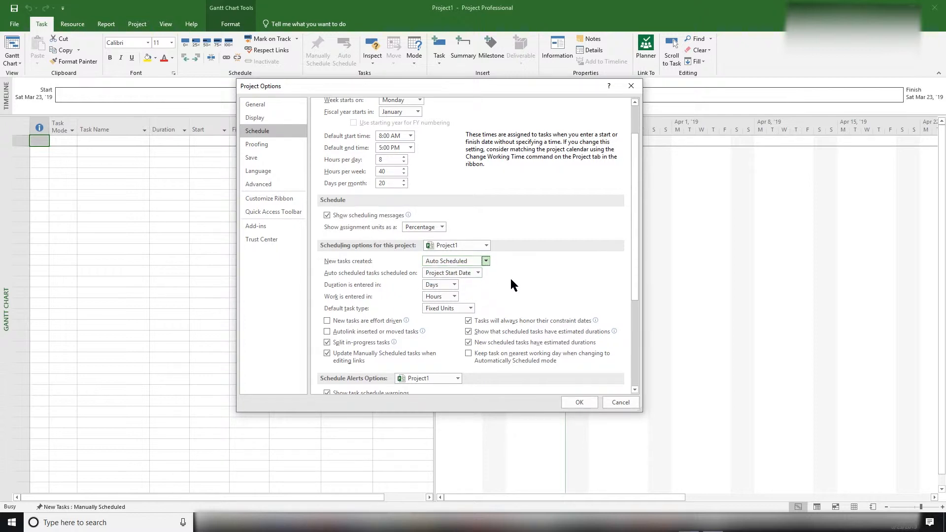
{"action": "mouse_move", "coordinate": [455, 289]}
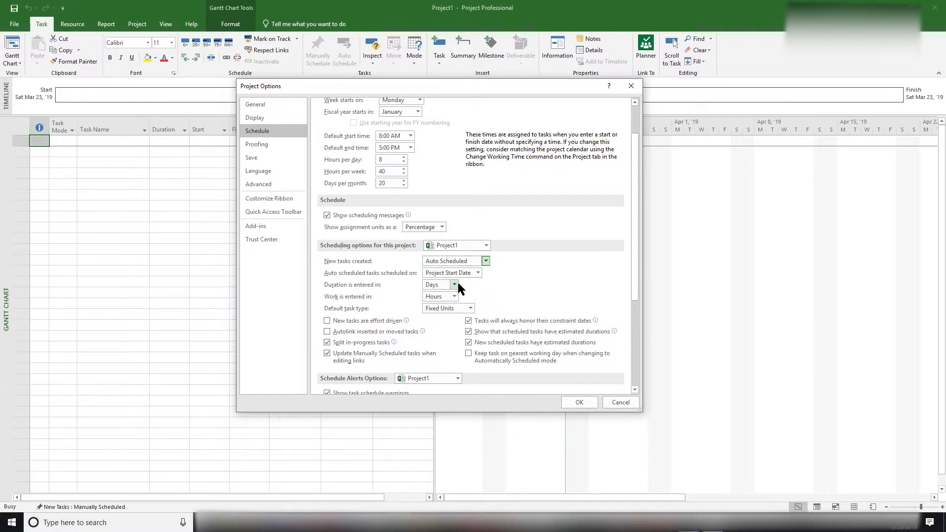
{"action": "mouse_move", "coordinate": [366, 304]}
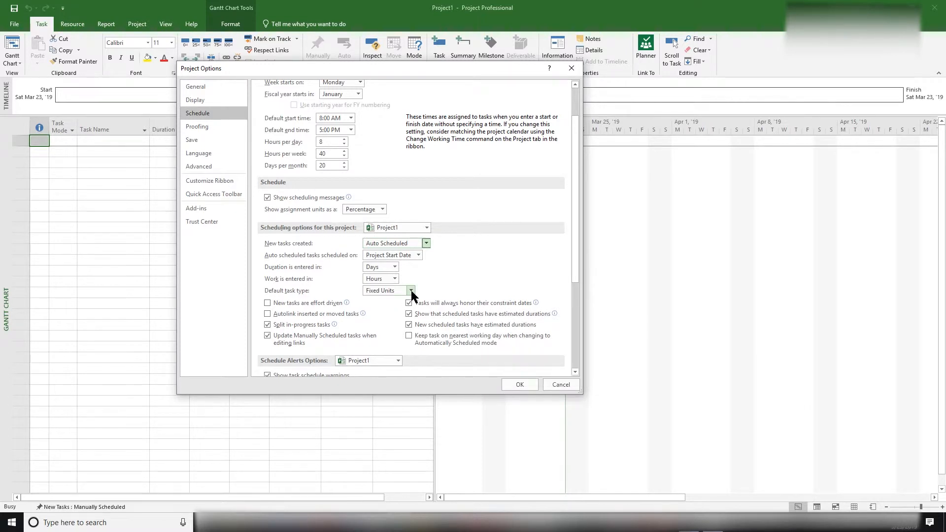
{"action": "mouse_move", "coordinate": [411, 294]}
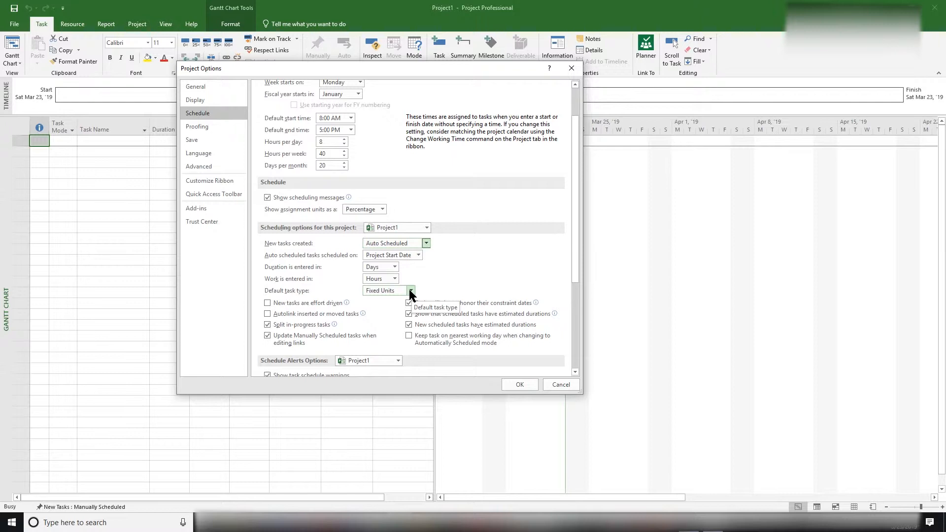
Choose Fixed Duration as the default task type, rechecking the choices and keeping it.
{"action": "left_click", "coordinate": [410, 291]}
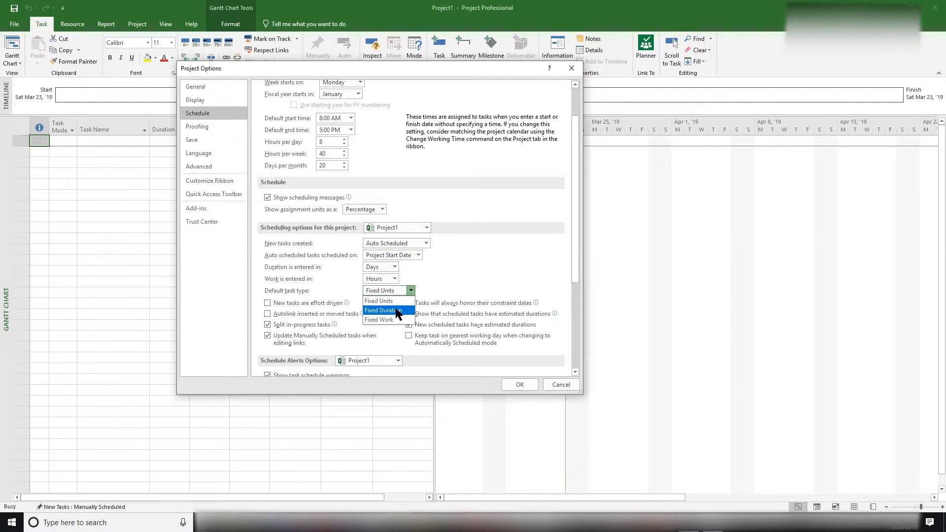
{"action": "left_click", "coordinate": [382, 310]}
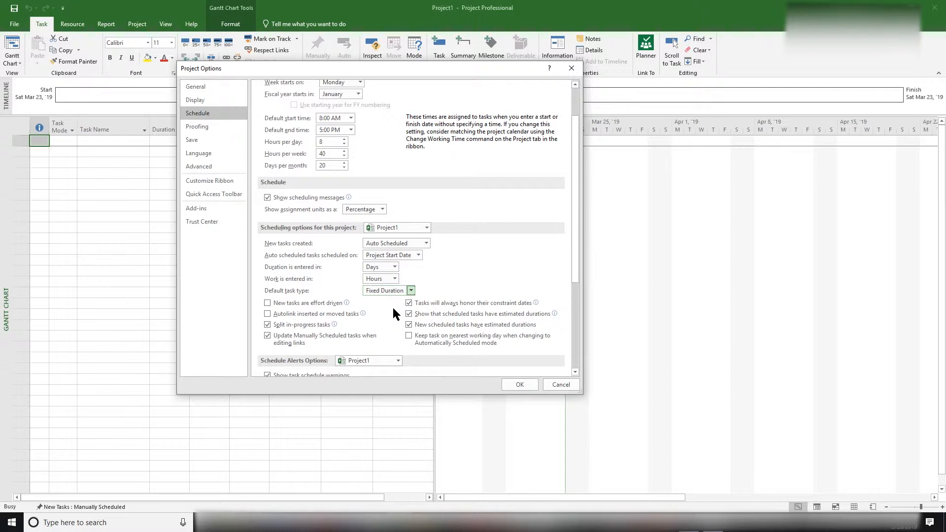
{"action": "mouse_move", "coordinate": [389, 309]}
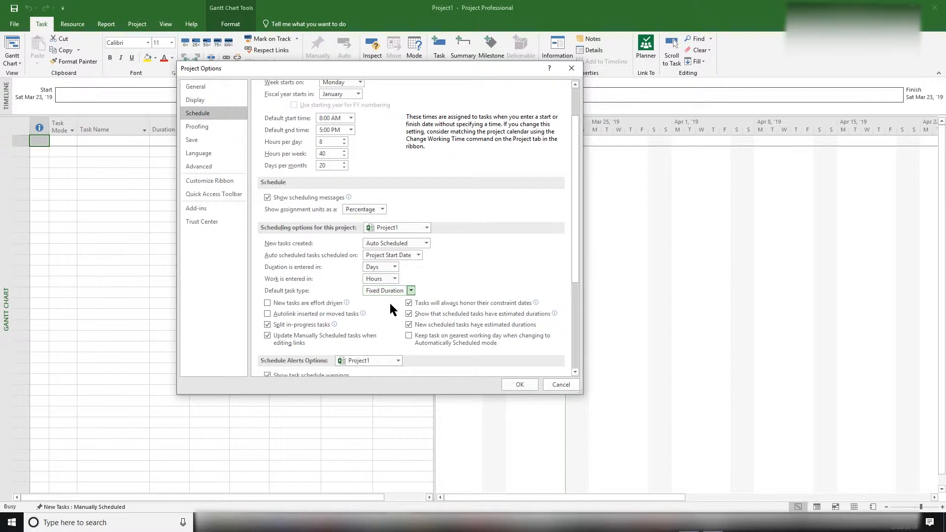
{"action": "mouse_move", "coordinate": [380, 309]}
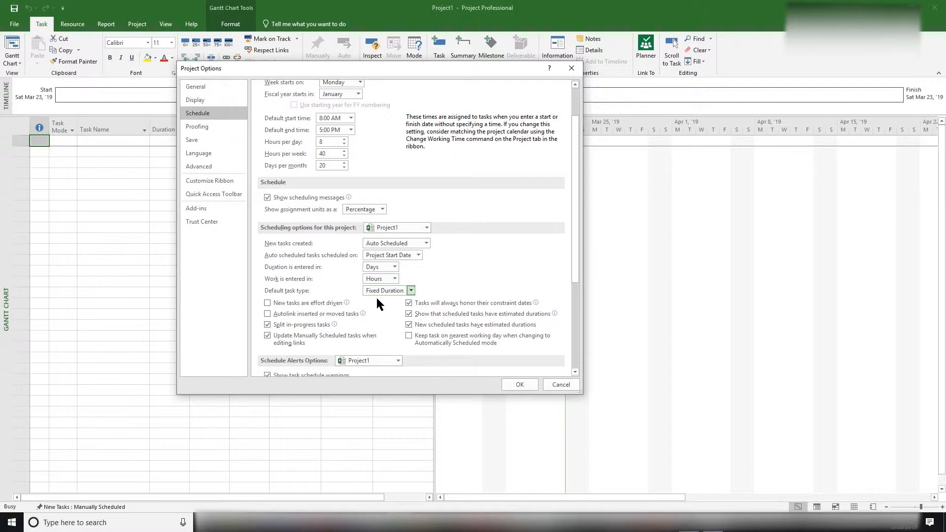
{"action": "mouse_move", "coordinate": [378, 305]}
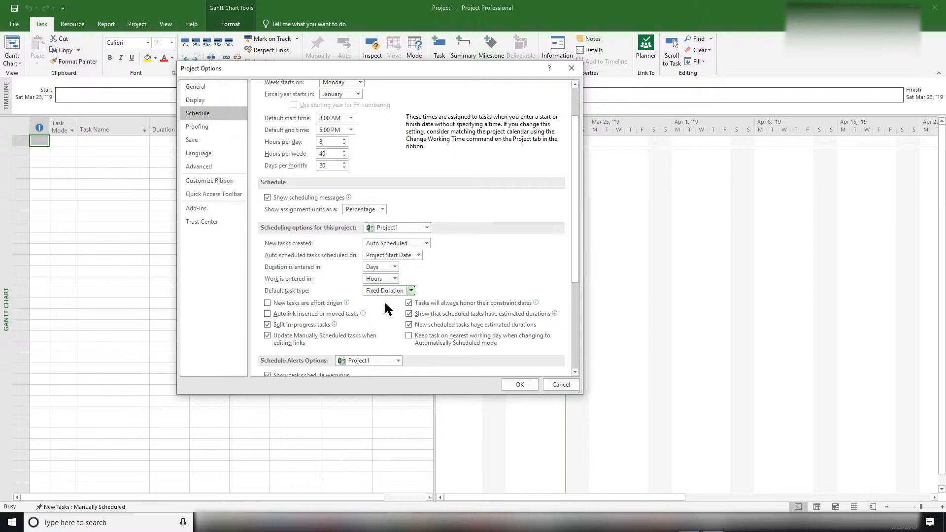
{"action": "mouse_move", "coordinate": [412, 300]}
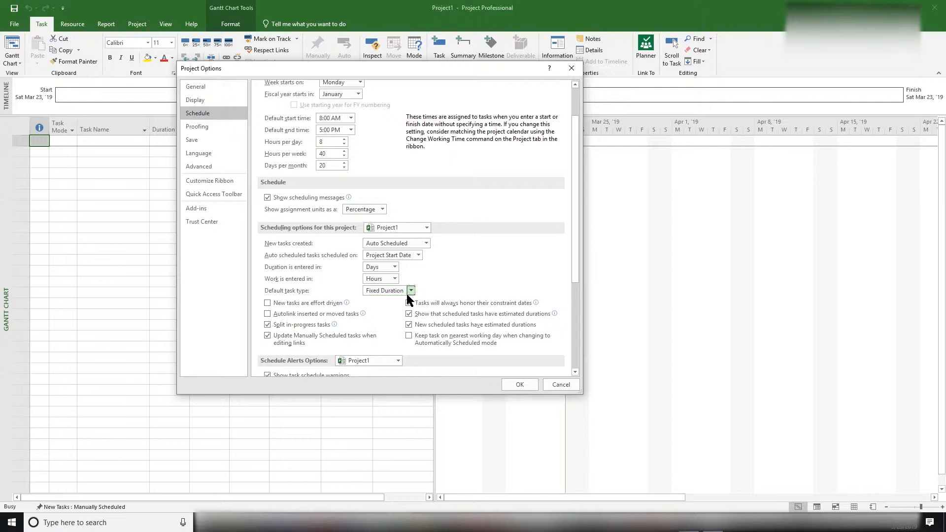
{"action": "mouse_move", "coordinate": [411, 296]}
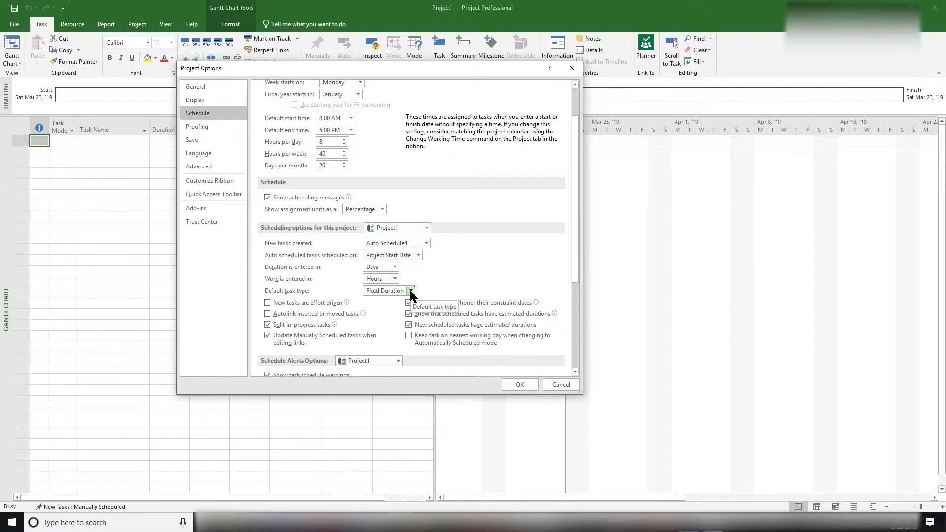
{"action": "left_click", "coordinate": [411, 290]}
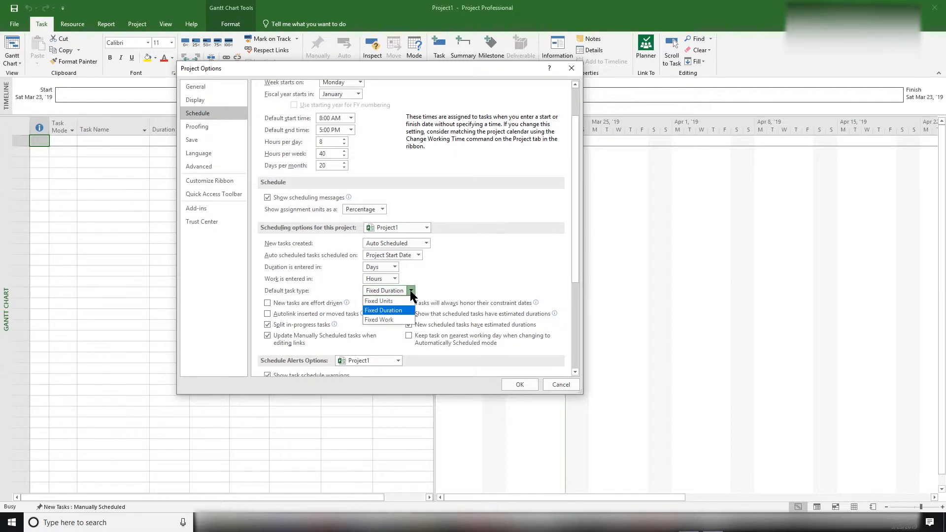
{"action": "left_click", "coordinate": [384, 310]}
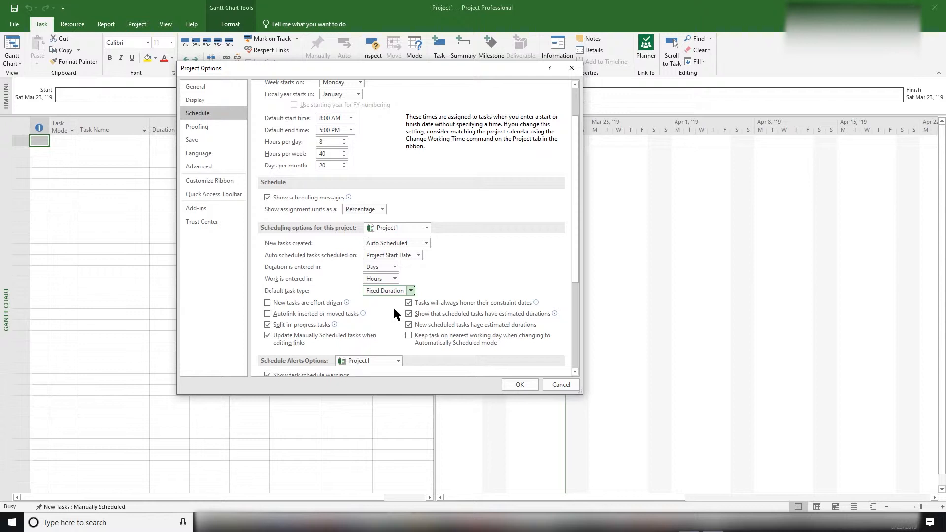
{"action": "mouse_move", "coordinate": [346, 307]}
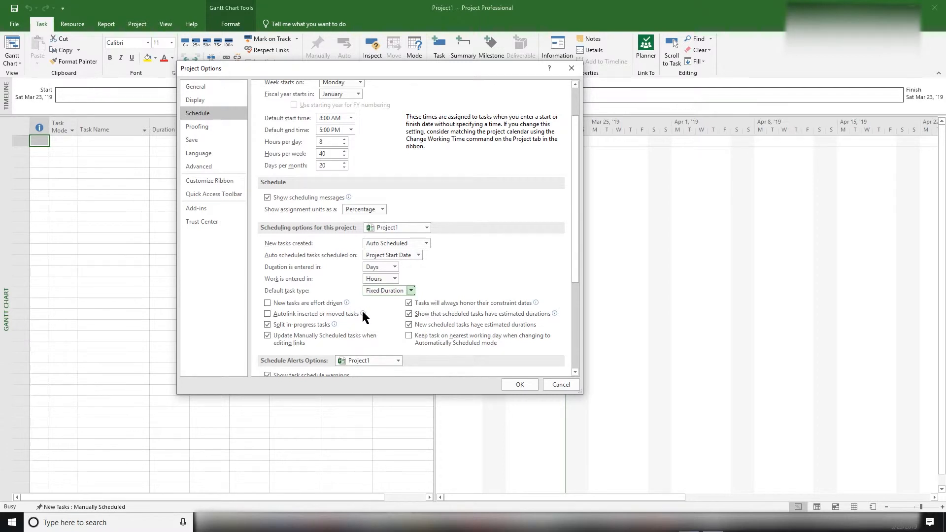
{"action": "mouse_move", "coordinate": [363, 317]}
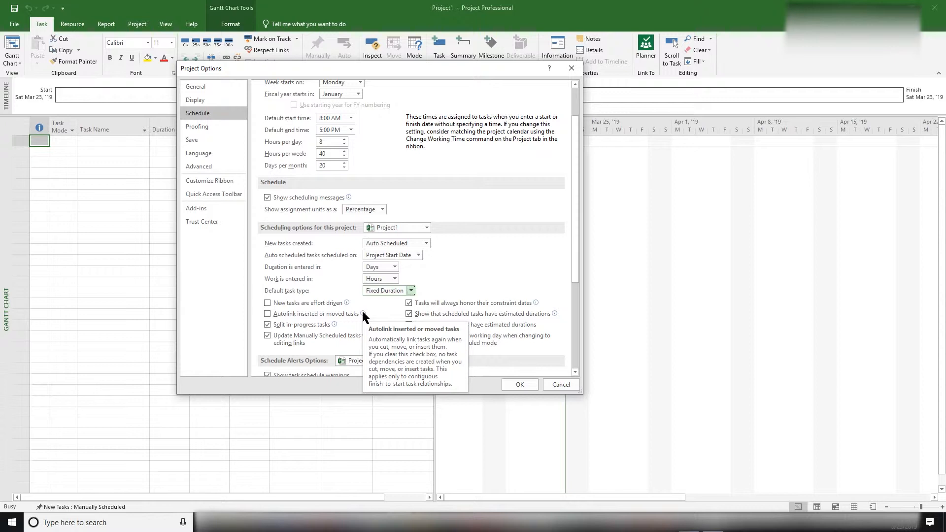
{"action": "mouse_move", "coordinate": [337, 329]}
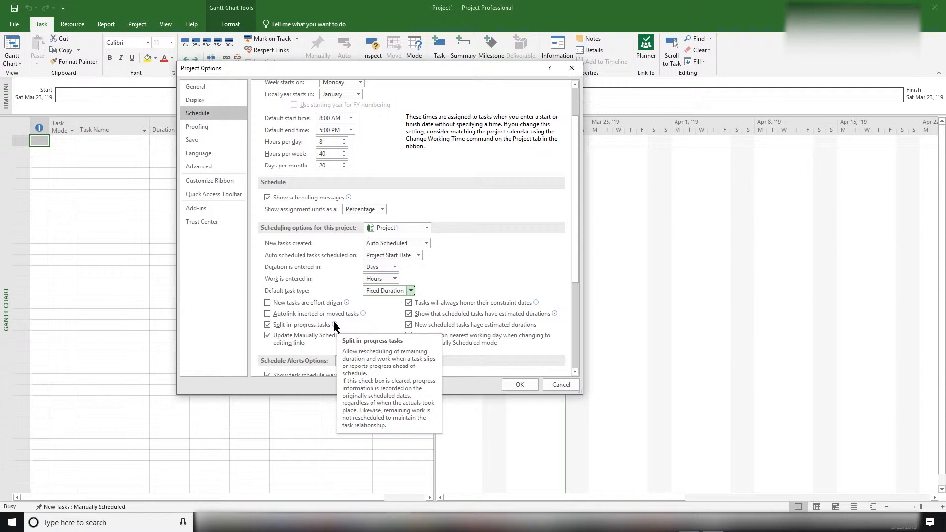
{"action": "mouse_move", "coordinate": [336, 330]}
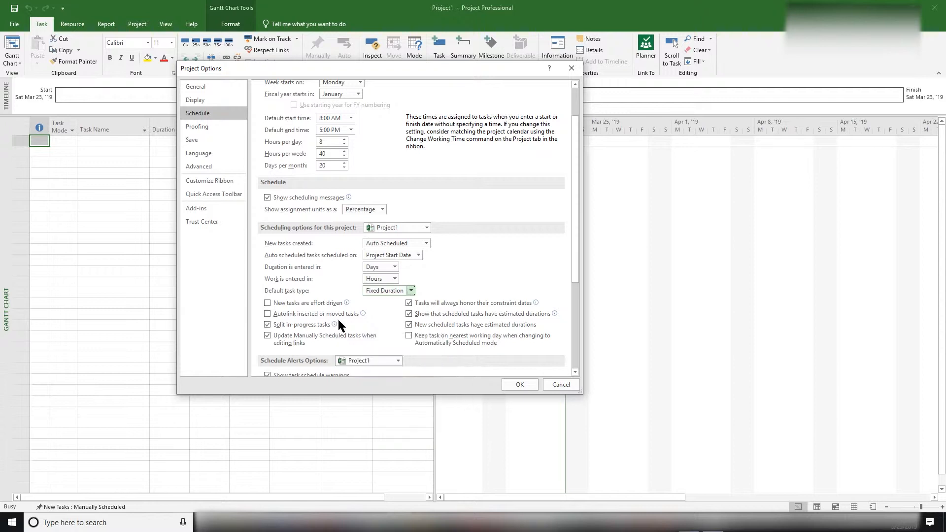
{"action": "mouse_move", "coordinate": [323, 324]}
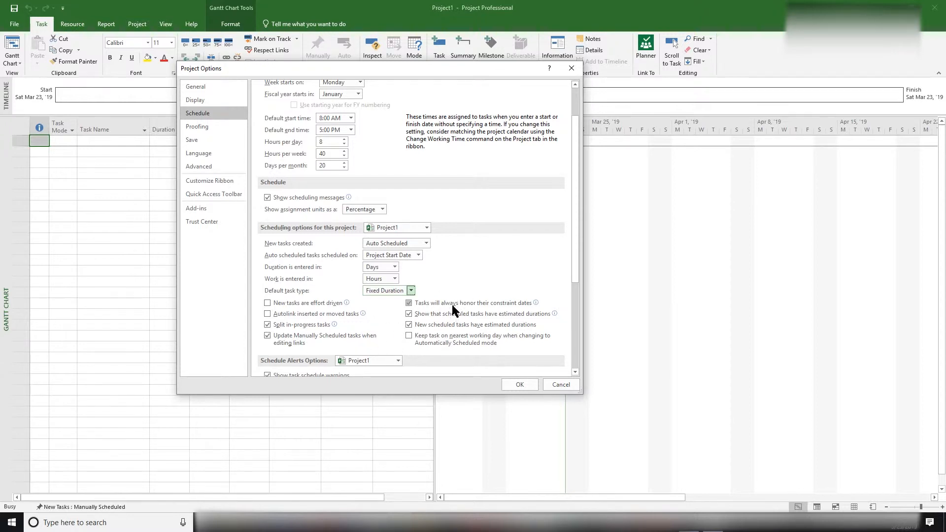
{"action": "mouse_move", "coordinate": [497, 309]}
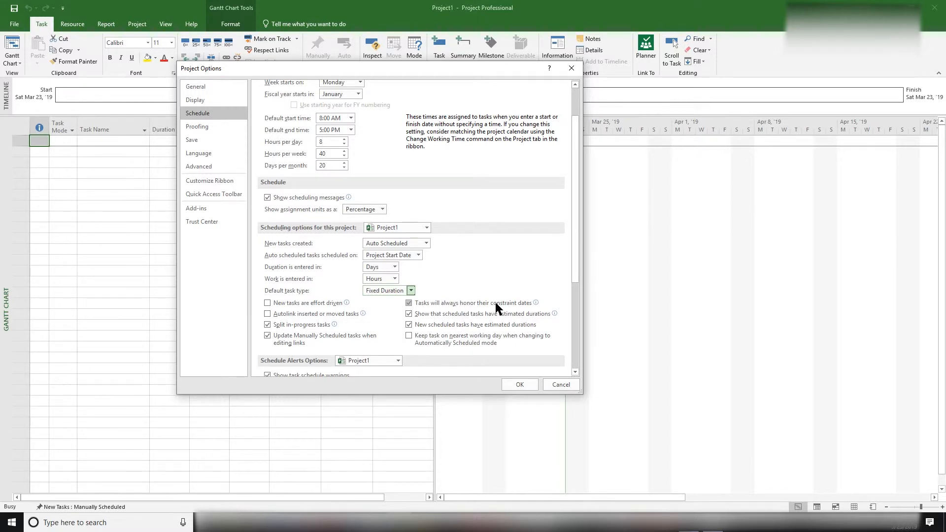
{"action": "mouse_move", "coordinate": [491, 306]}
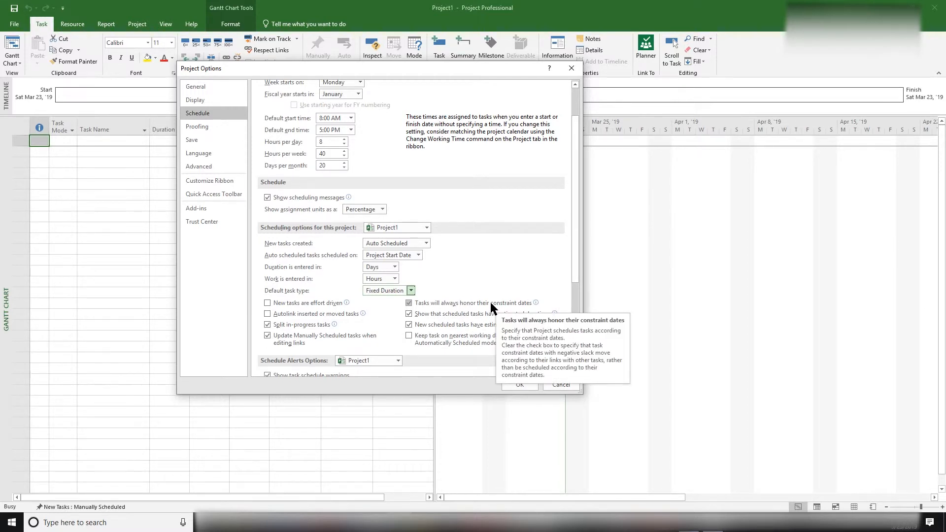
{"action": "mouse_move", "coordinate": [461, 310]}
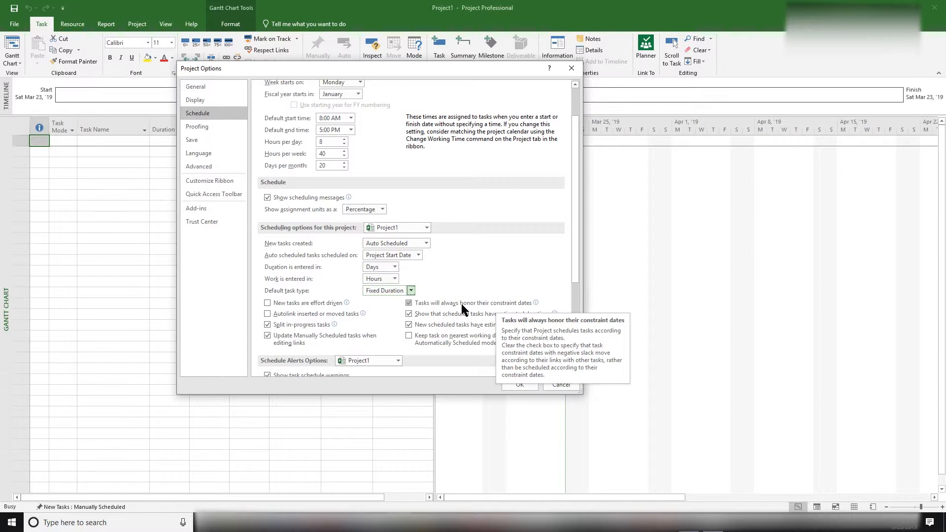
{"action": "mouse_move", "coordinate": [508, 309]}
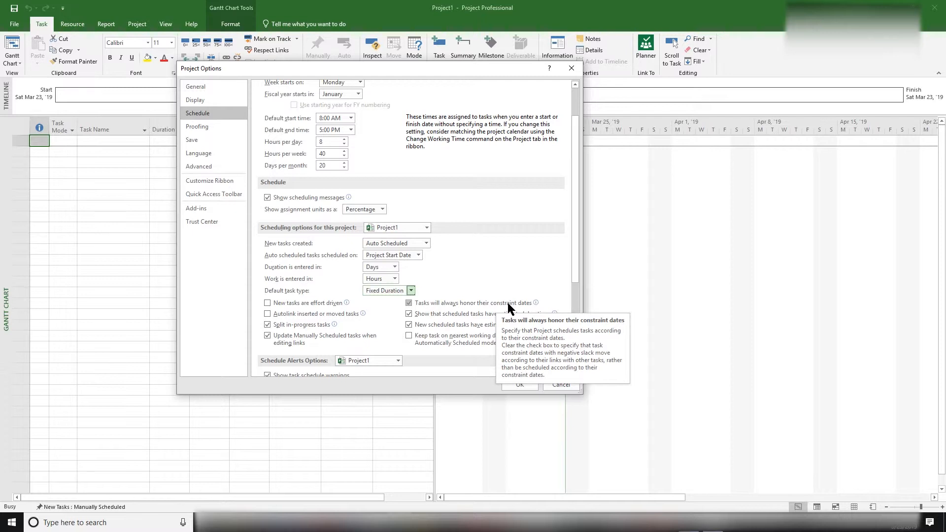
{"action": "mouse_move", "coordinate": [497, 307]}
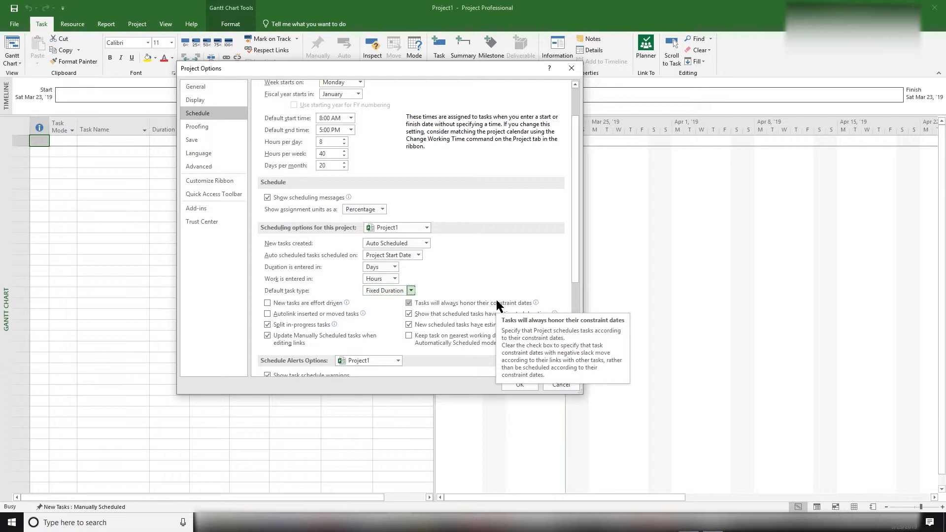
{"action": "mouse_move", "coordinate": [494, 307]}
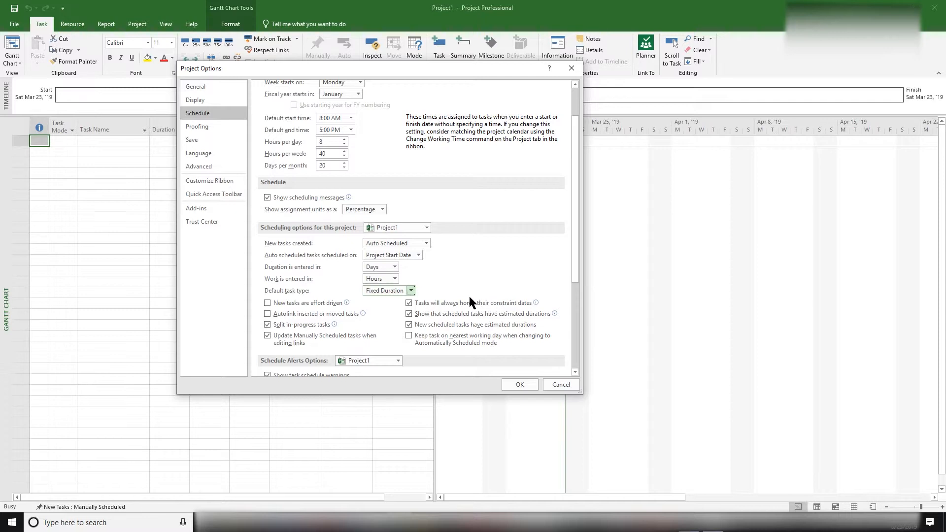
{"action": "mouse_move", "coordinate": [536, 307]}
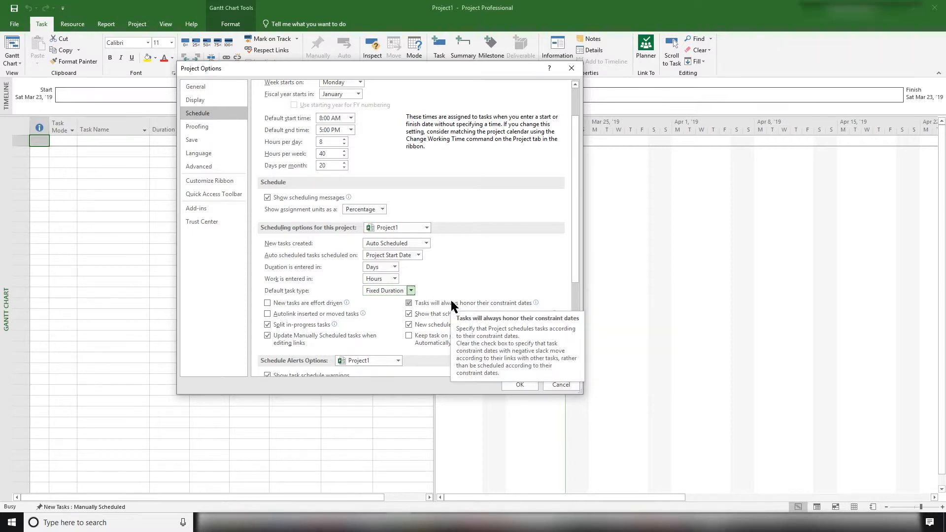
{"action": "mouse_move", "coordinate": [436, 309]}
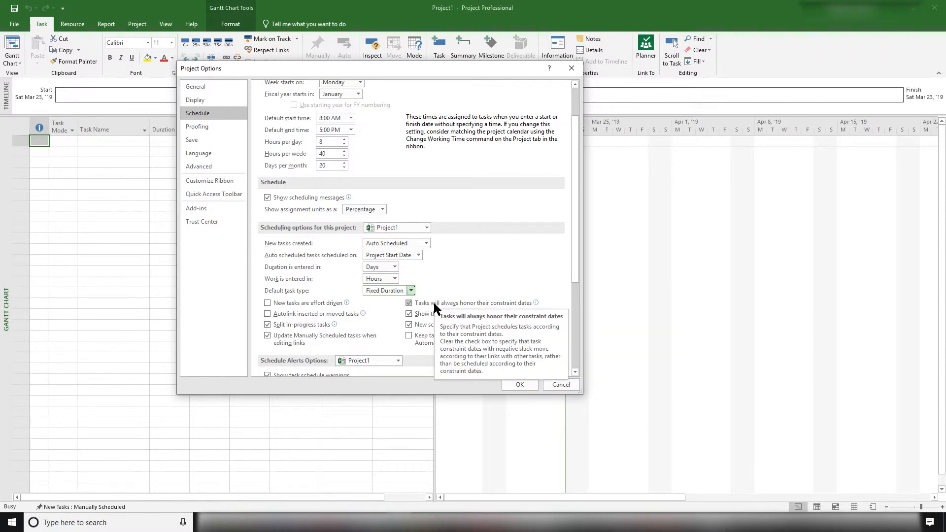
{"action": "mouse_move", "coordinate": [522, 308]}
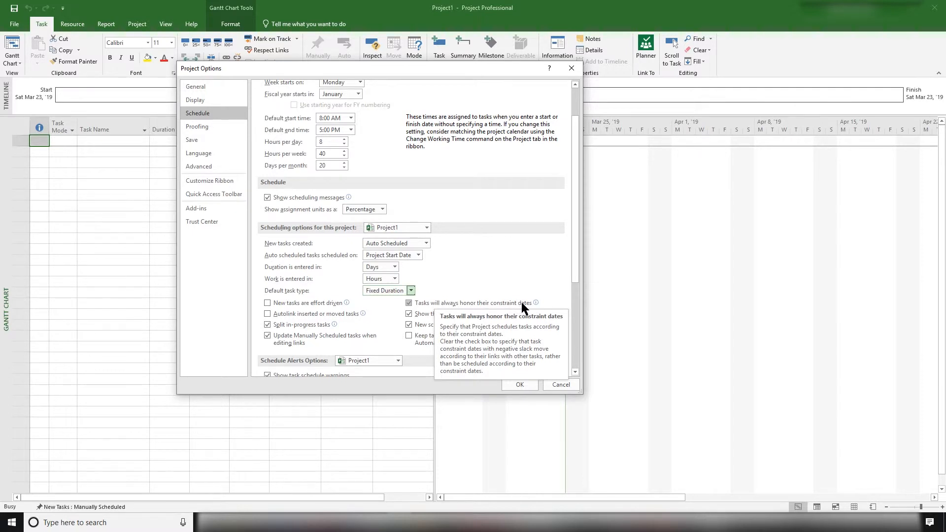
{"action": "mouse_move", "coordinate": [535, 307]}
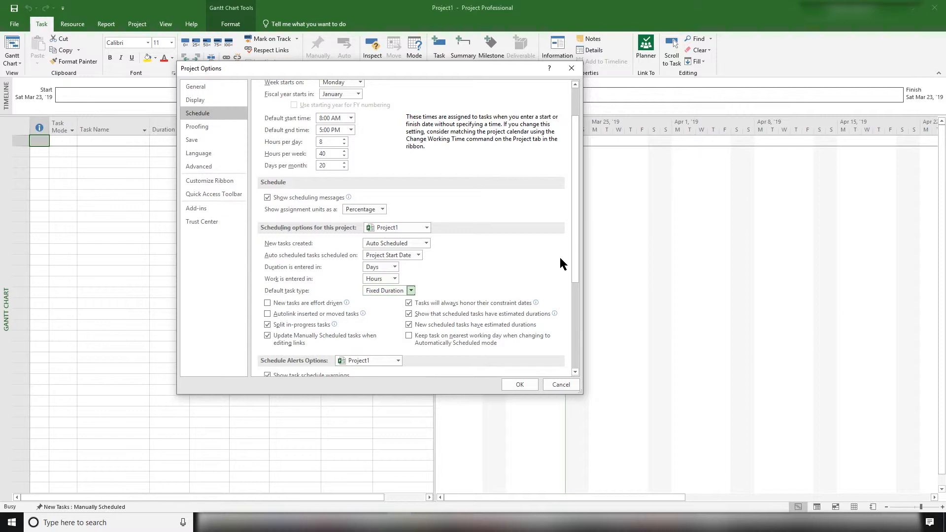
{"action": "mouse_move", "coordinate": [511, 287]}
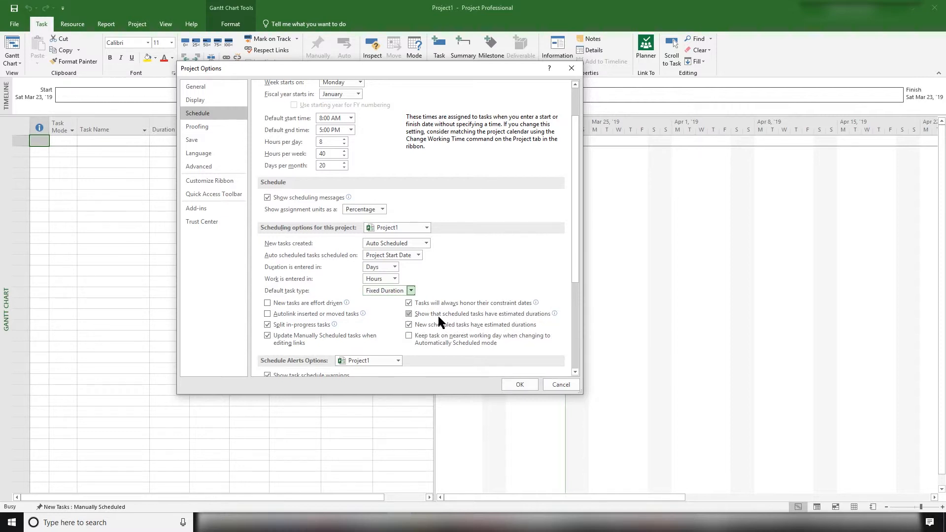
{"action": "mouse_move", "coordinate": [483, 313]}
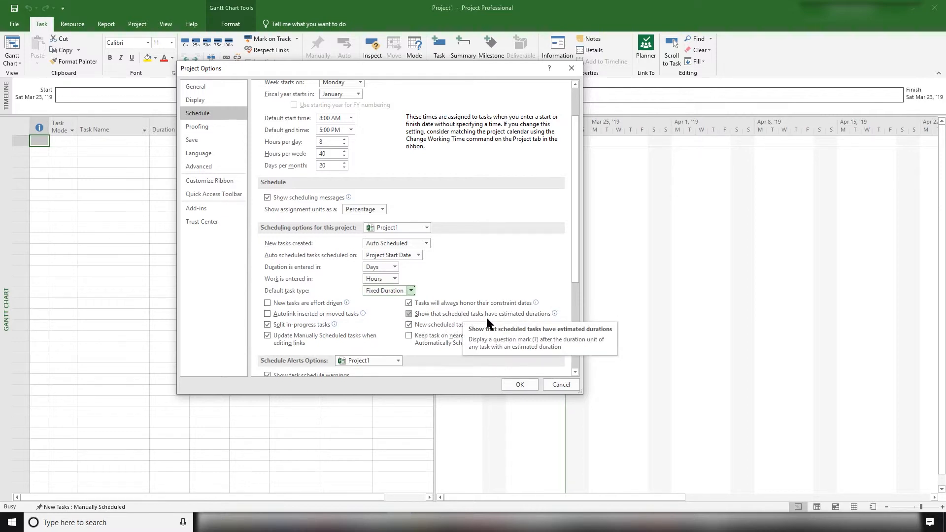
{"action": "mouse_move", "coordinate": [498, 317]}
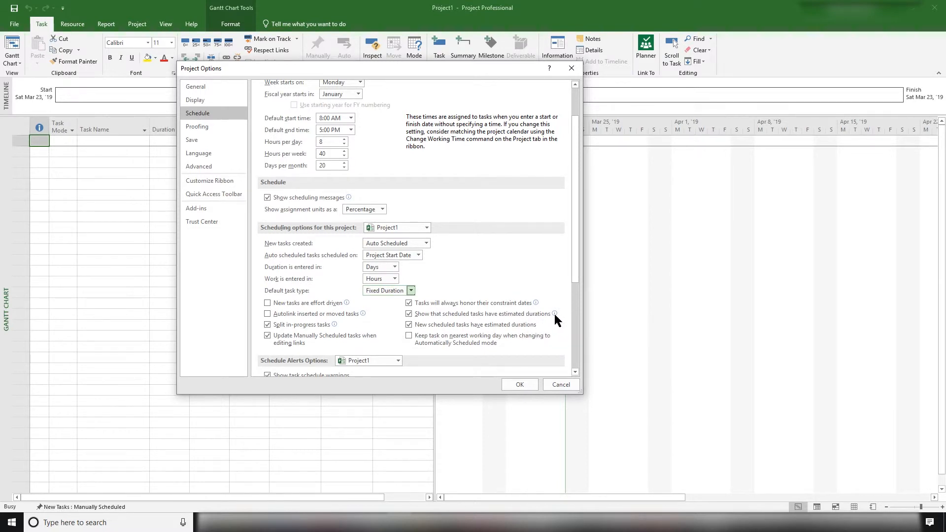
{"action": "mouse_move", "coordinate": [552, 314]}
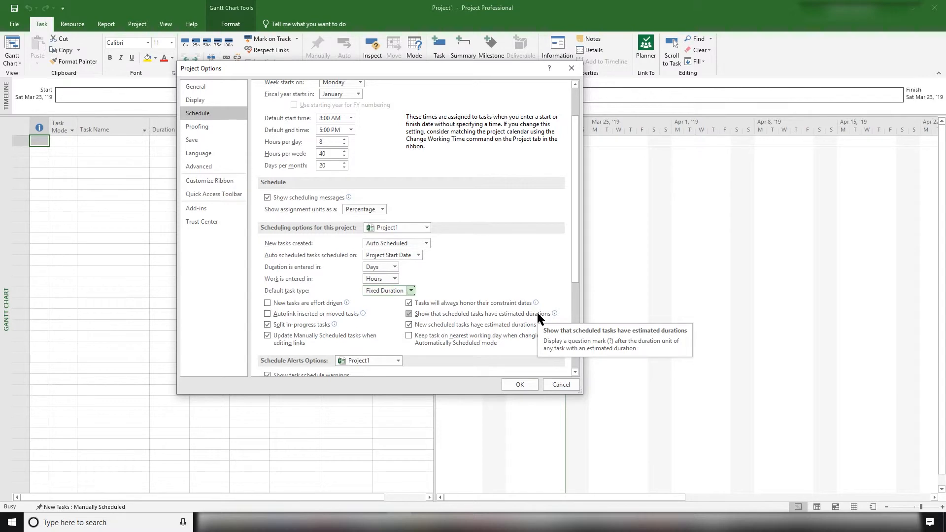
{"action": "mouse_move", "coordinate": [539, 319]}
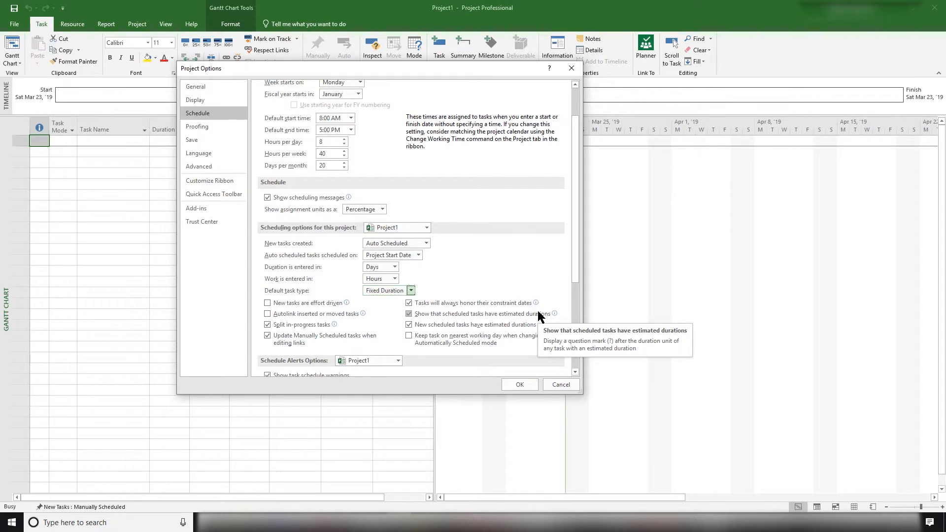
{"action": "mouse_move", "coordinate": [452, 332]}
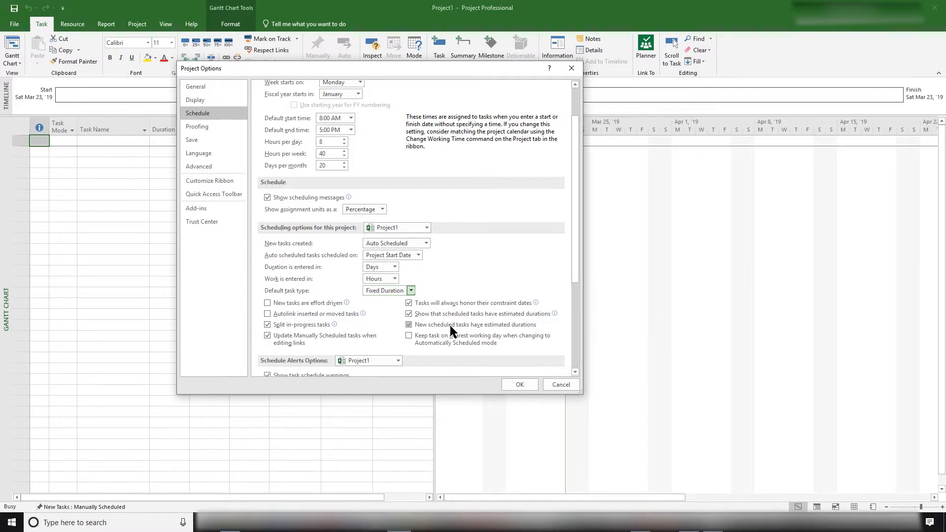
{"action": "scroll", "scroll_direction": "down", "scroll_amount": 3}
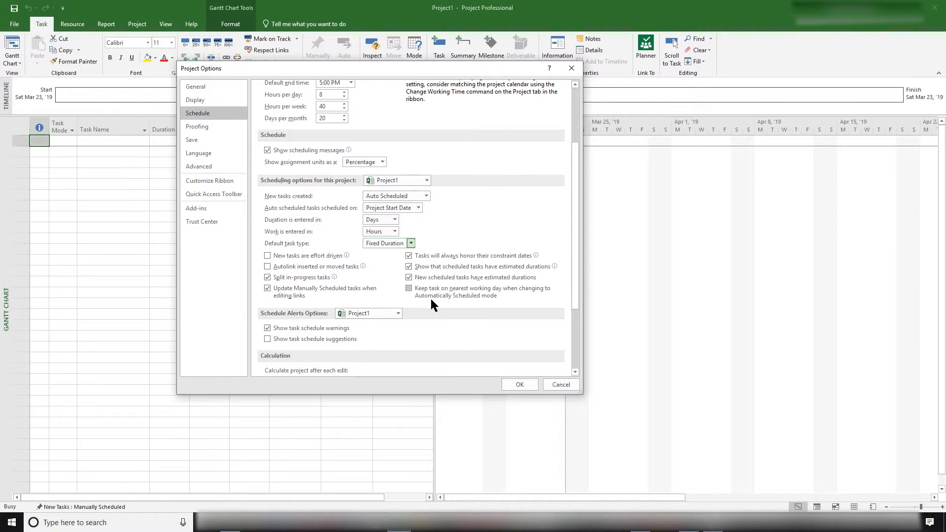
{"action": "scroll", "scroll_direction": "down", "scroll_amount": 3}
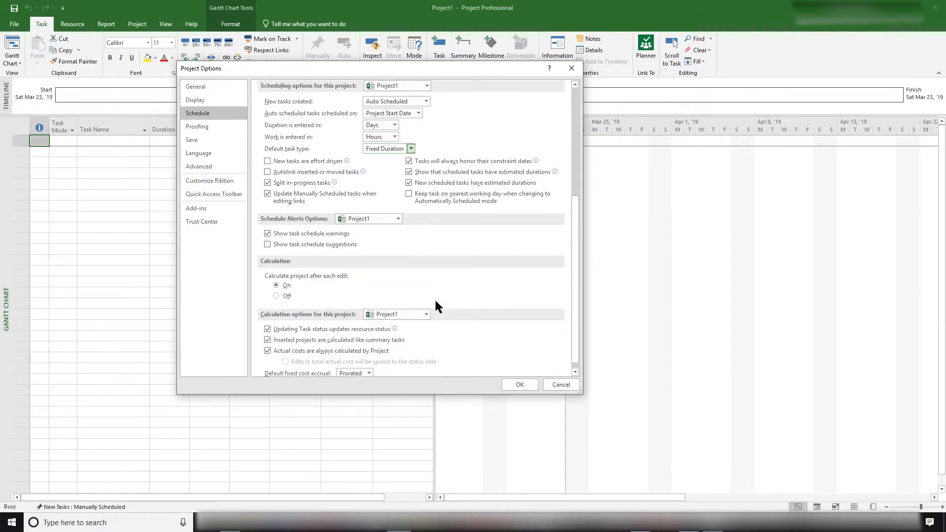
Scroll the Advanced options down to the calculation settings.
{"action": "scroll", "scroll_direction": "down", "scroll_amount": 3}
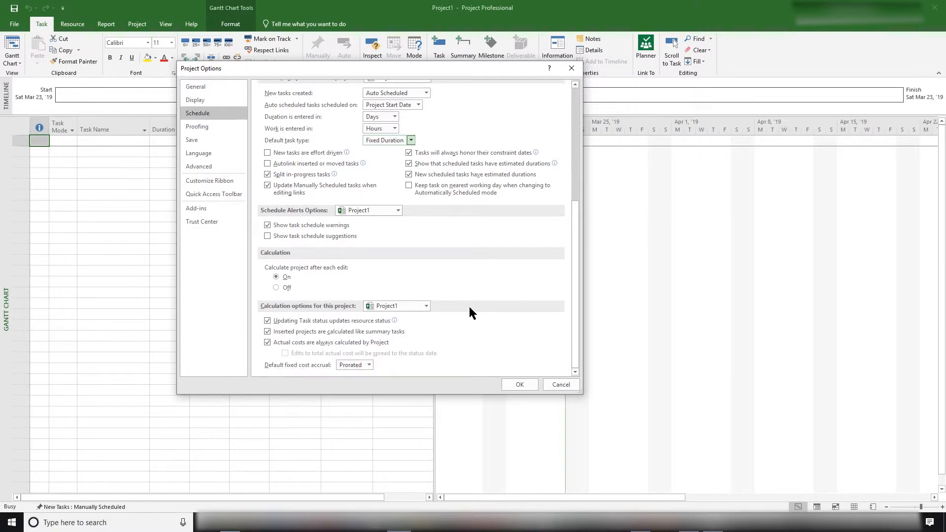
{"action": "mouse_move", "coordinate": [432, 342]}
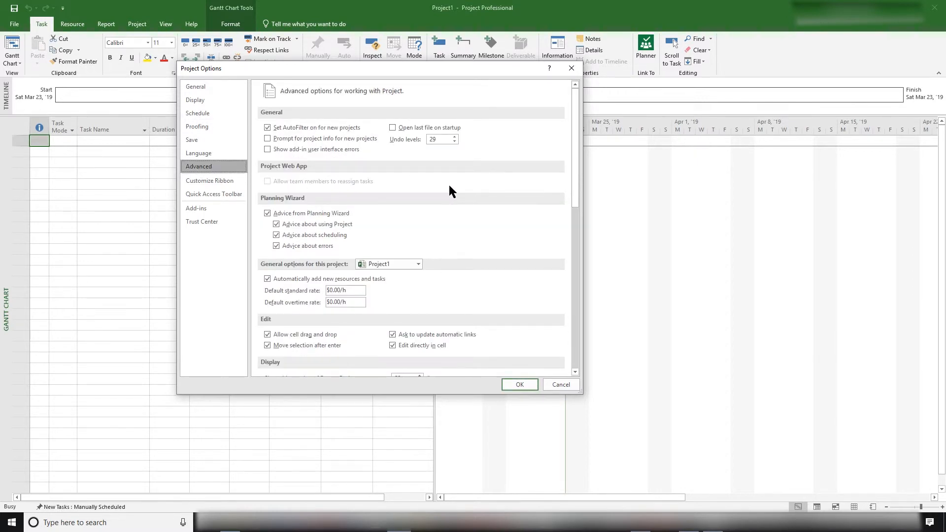
{"action": "mouse_move", "coordinate": [414, 145]}
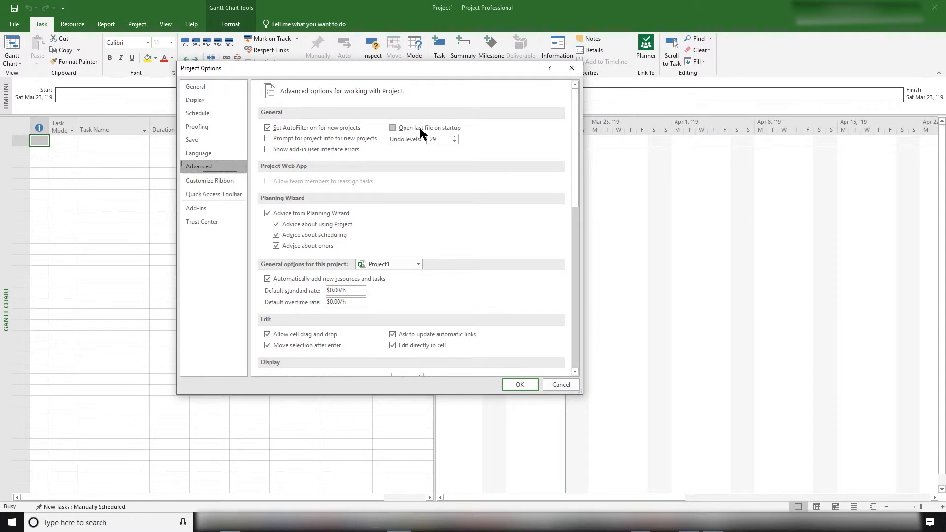
{"action": "mouse_move", "coordinate": [455, 134]}
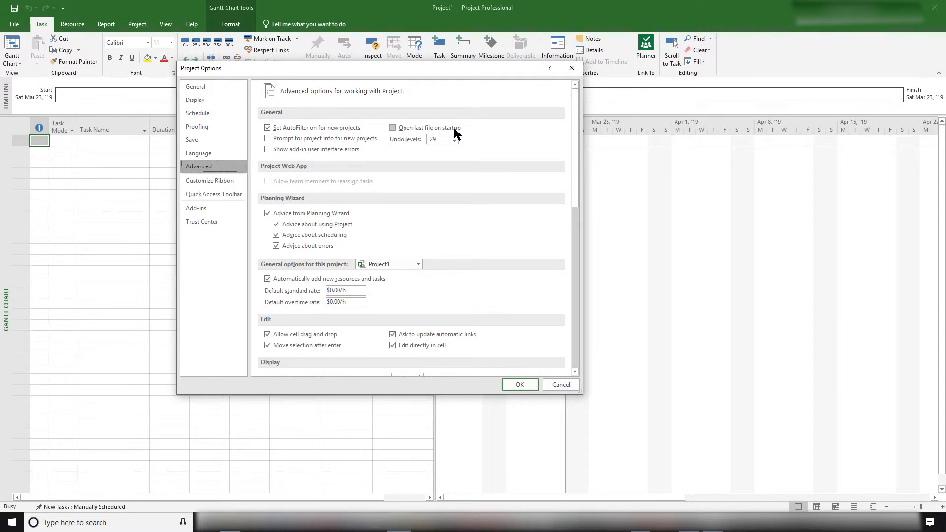
{"action": "mouse_move", "coordinate": [410, 144]}
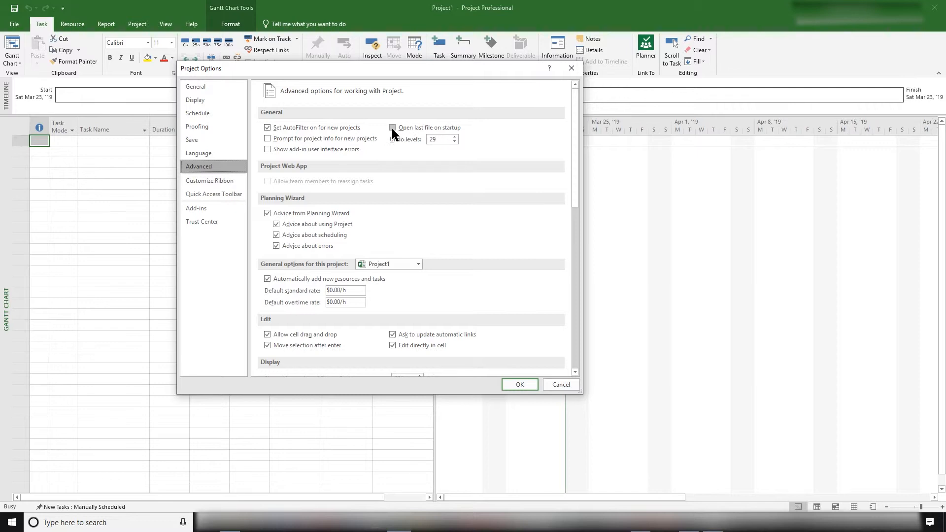
{"action": "mouse_move", "coordinate": [400, 135]}
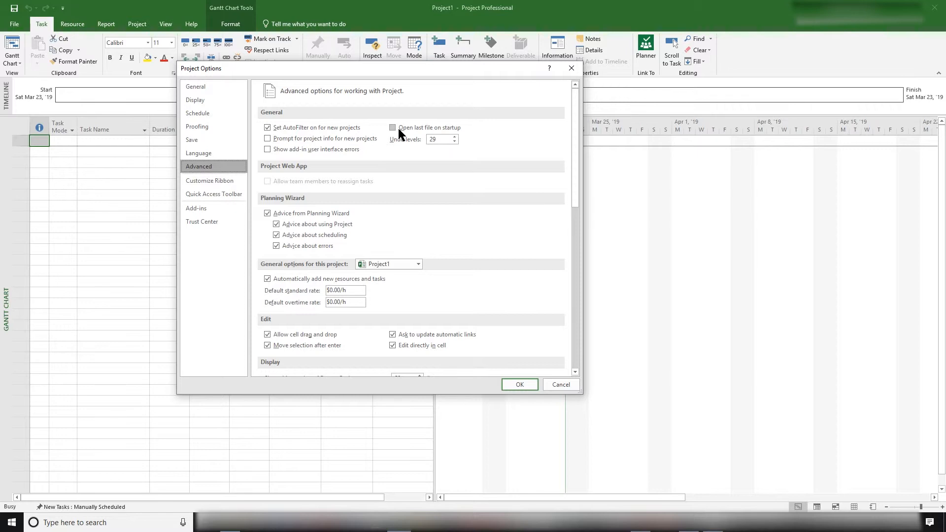
{"action": "mouse_move", "coordinate": [396, 132]}
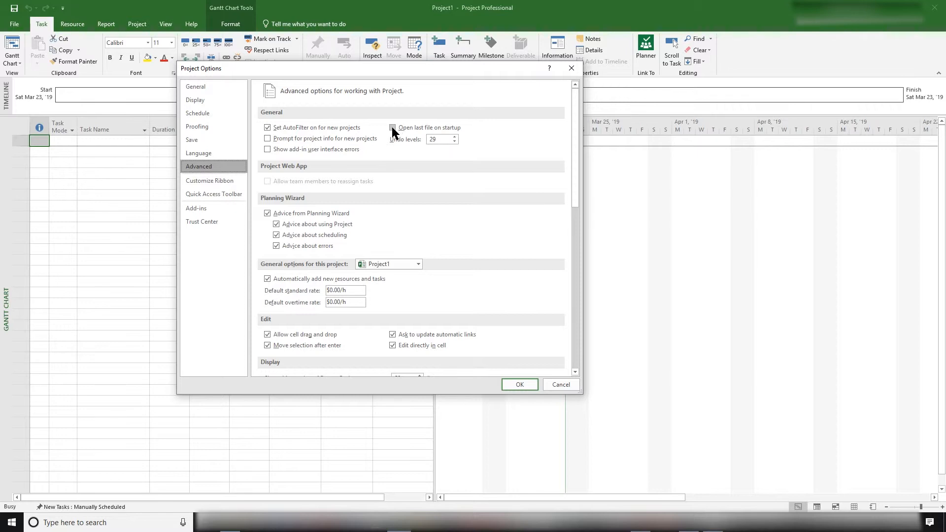
Raise Undo levels from 29 to 32 with the spinner and typed value.
{"action": "left_click", "coordinate": [392, 127]}
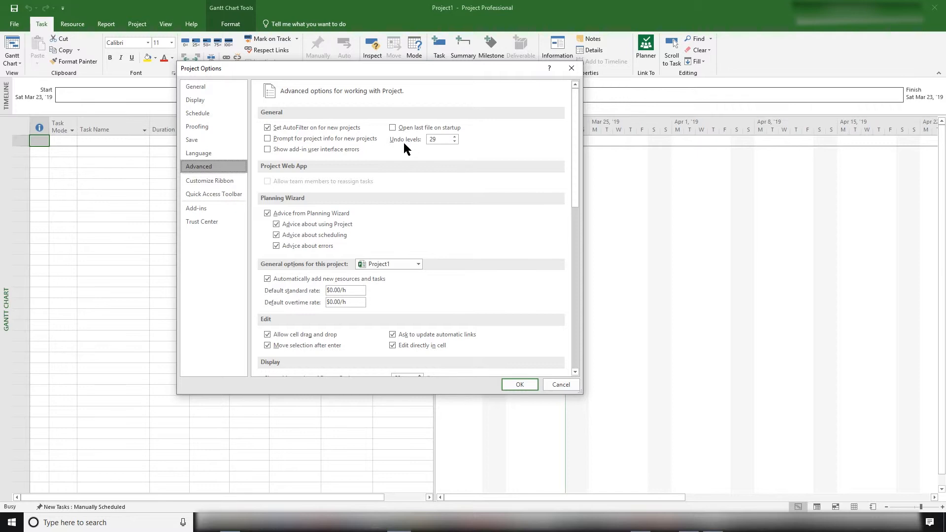
{"action": "mouse_move", "coordinate": [454, 140]}
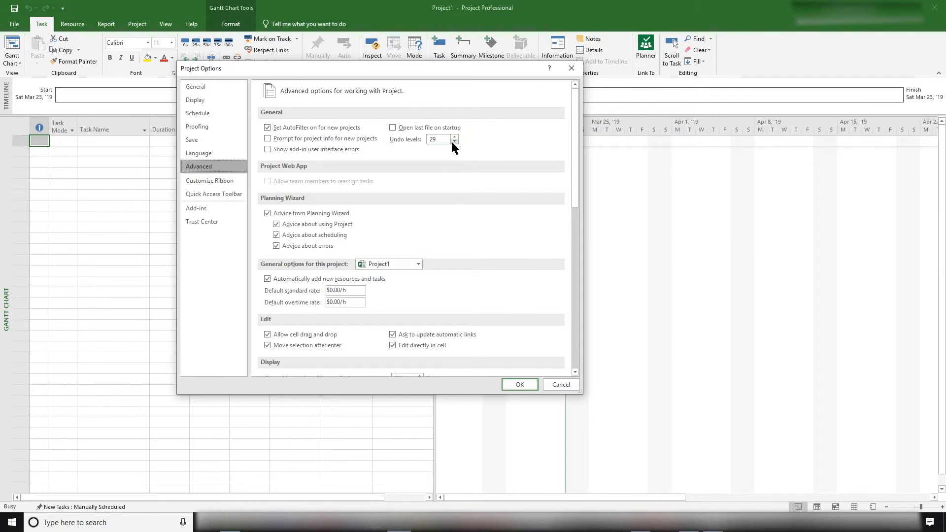
{"action": "left_click", "coordinate": [454, 142]}
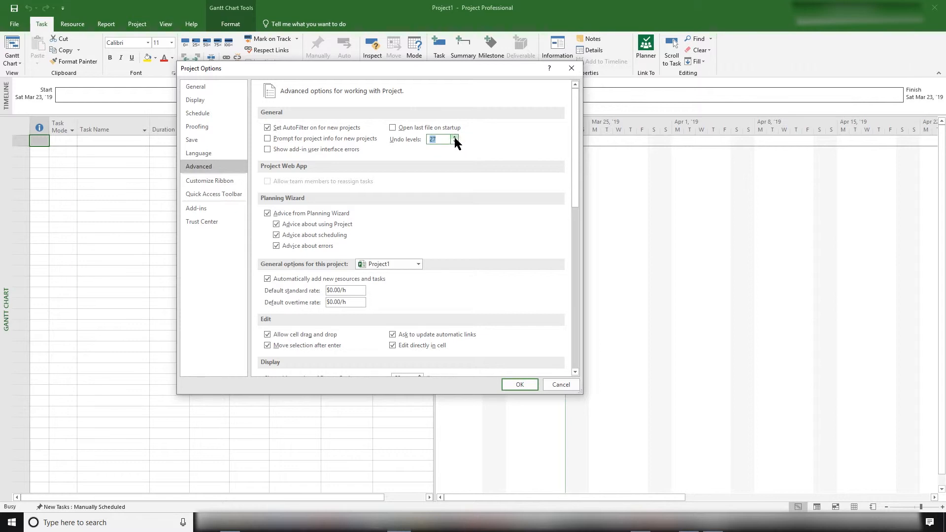
{"action": "left_click", "coordinate": [454, 137]}
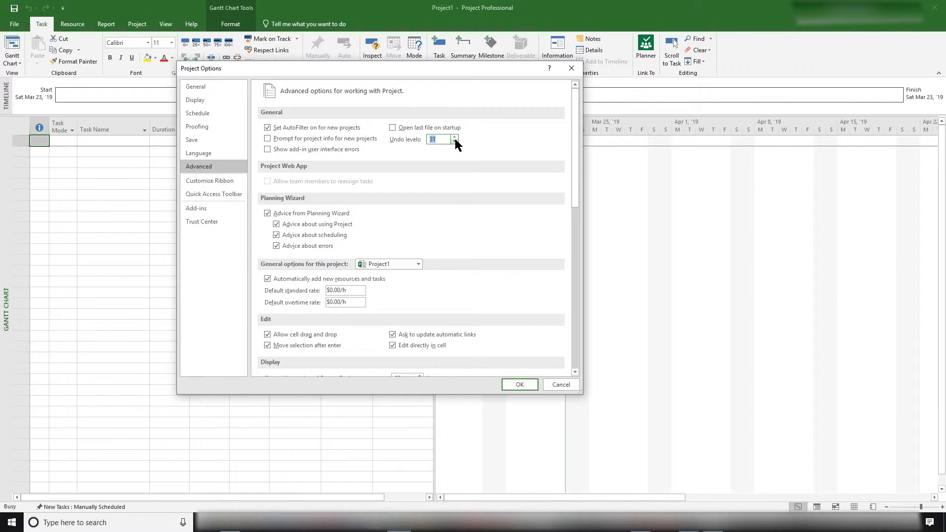
{"action": "left_click", "coordinate": [454, 136]}
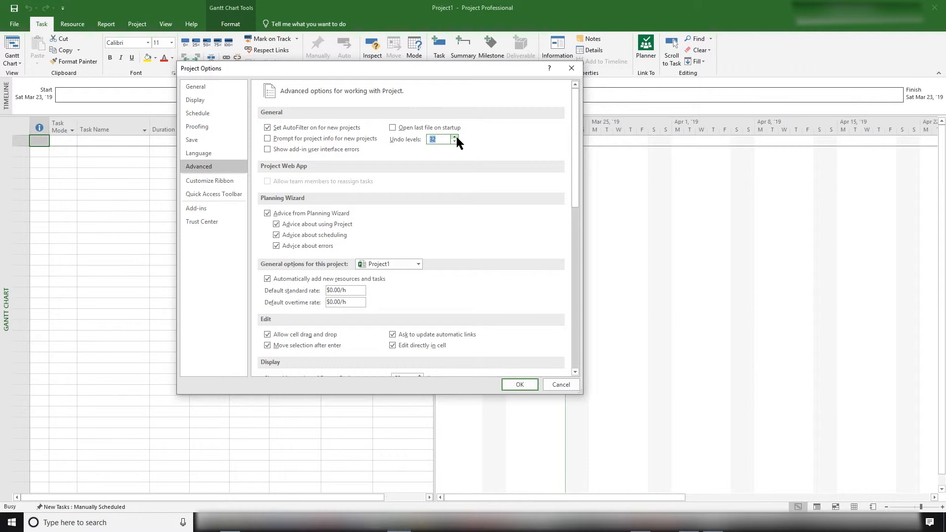
{"action": "left_click", "coordinate": [437, 139]}
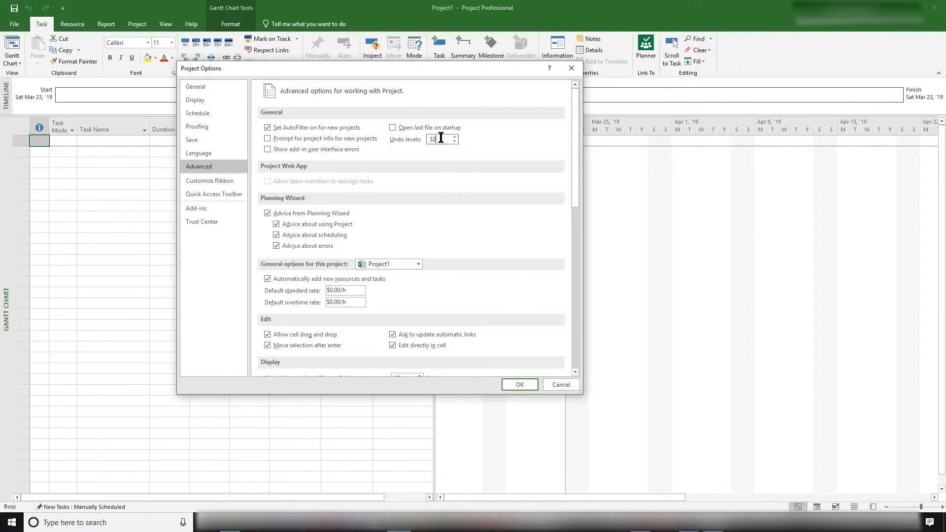
{"action": "mouse_move", "coordinate": [444, 156]}
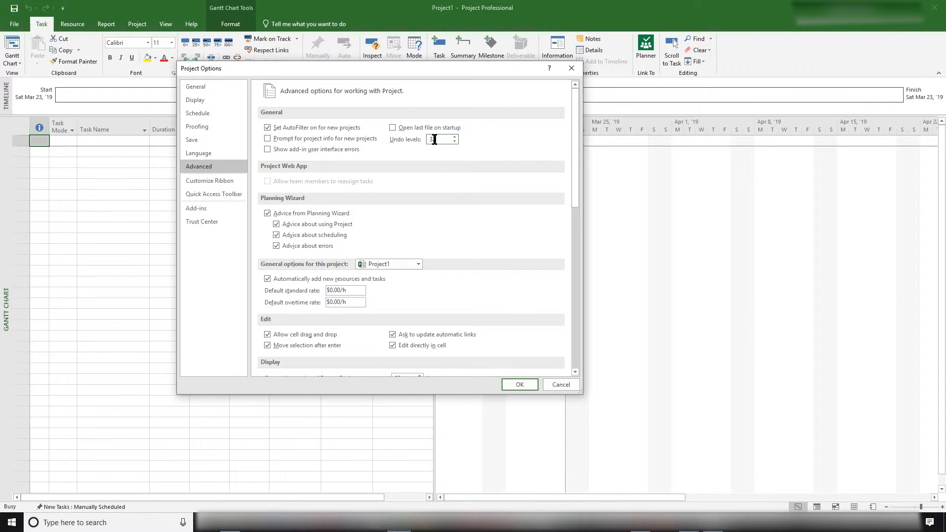
{"action": "type", "text": "2"}
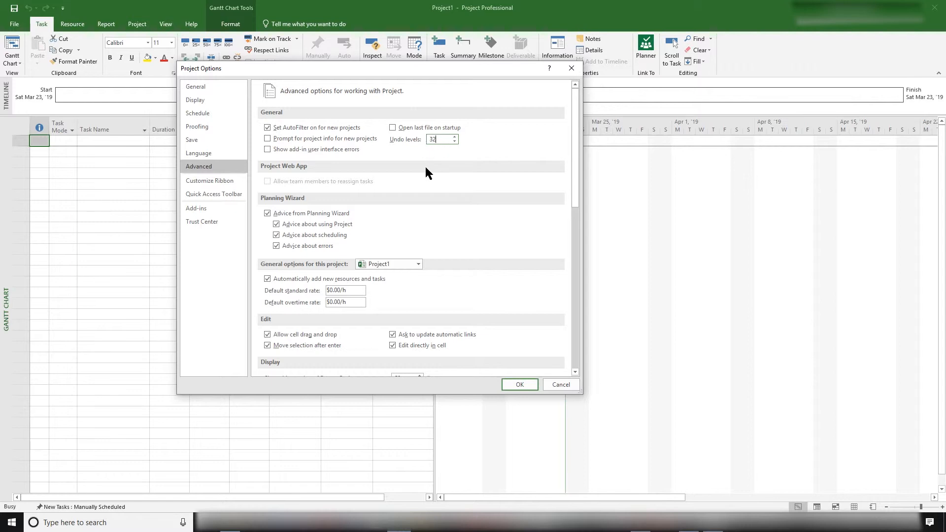
{"action": "scroll", "scroll_direction": "down", "scroll_amount": 3}
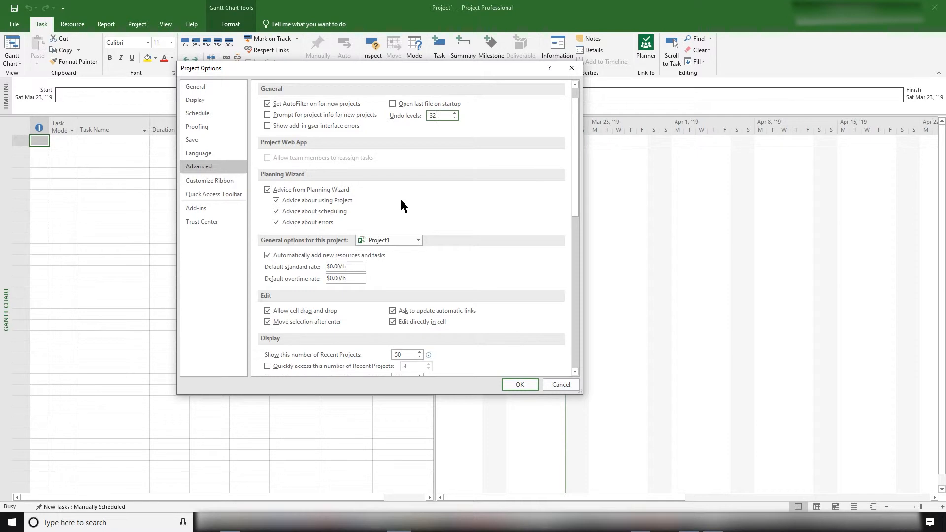
{"action": "scroll", "scroll_direction": "down", "scroll_amount": 3}
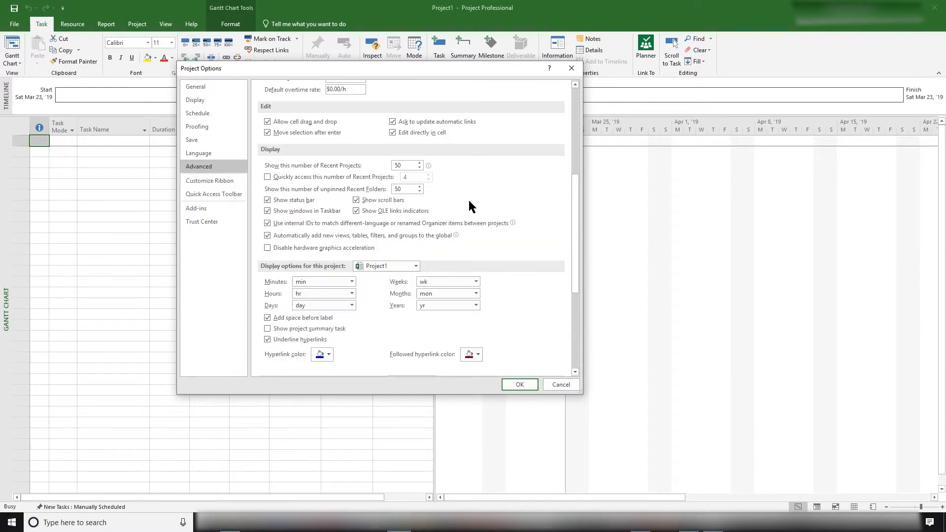
{"action": "scroll", "scroll_direction": "down", "scroll_amount": 3}
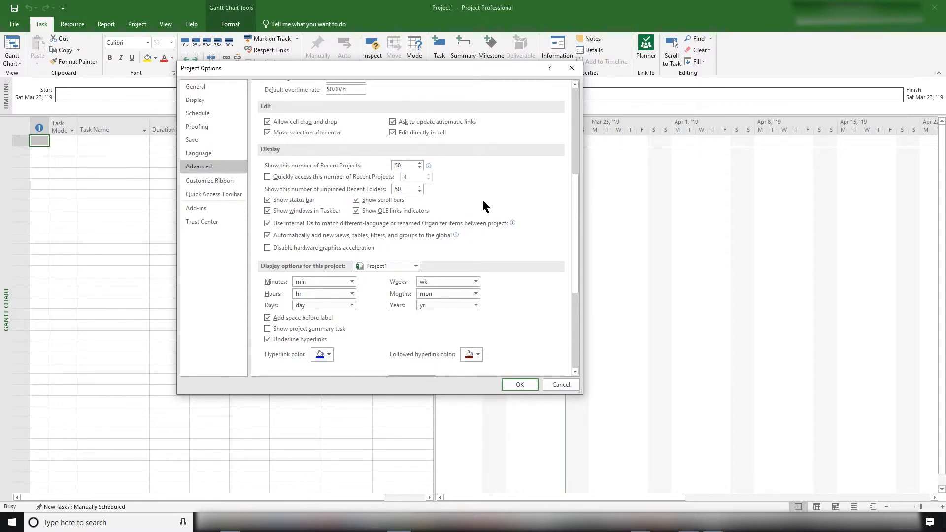
{"action": "mouse_move", "coordinate": [341, 196]}
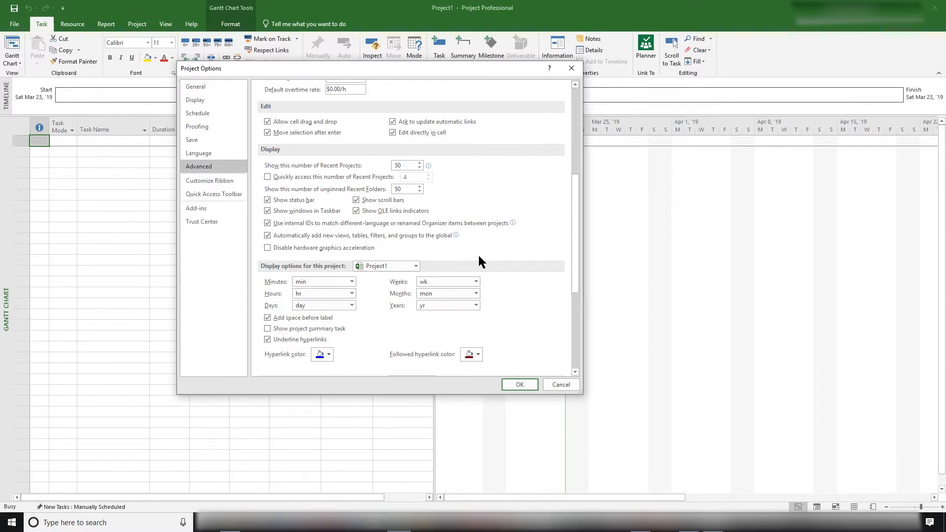
{"action": "mouse_move", "coordinate": [483, 270]}
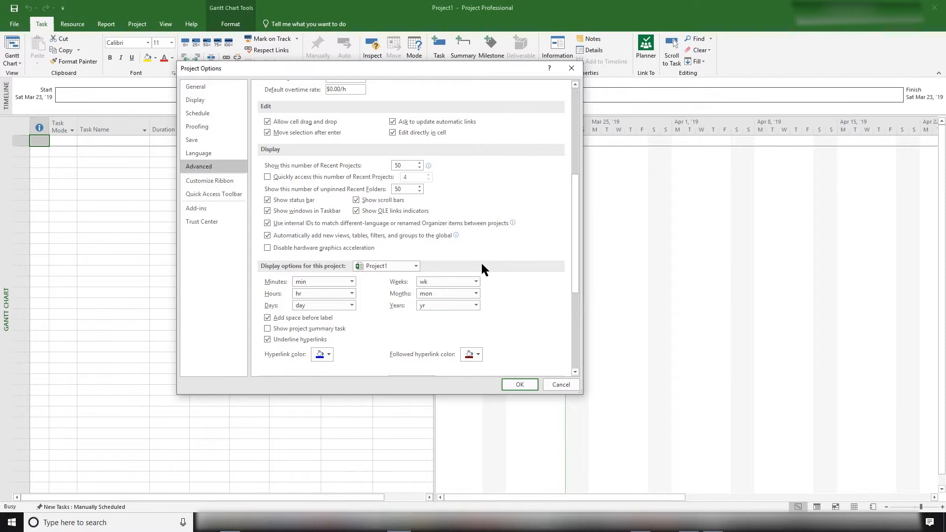
{"action": "mouse_move", "coordinate": [448, 189]}
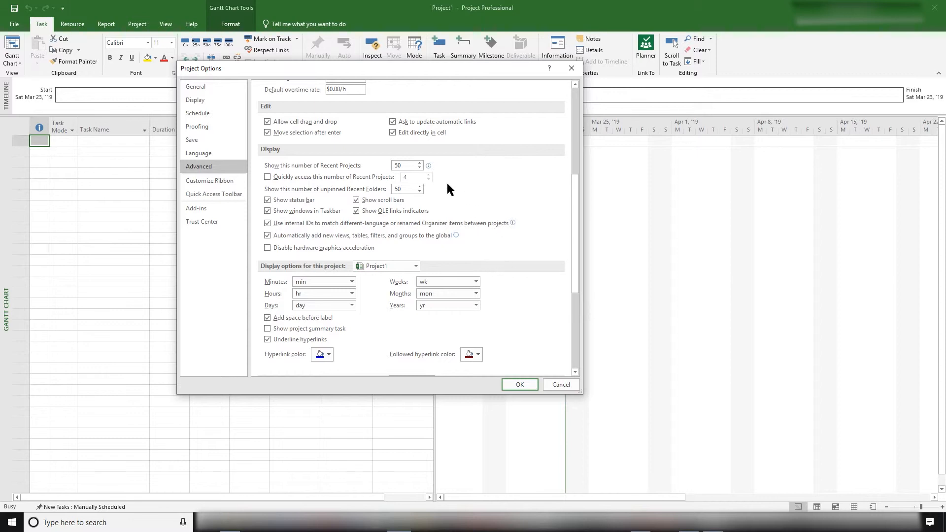
{"action": "mouse_move", "coordinate": [404, 166]}
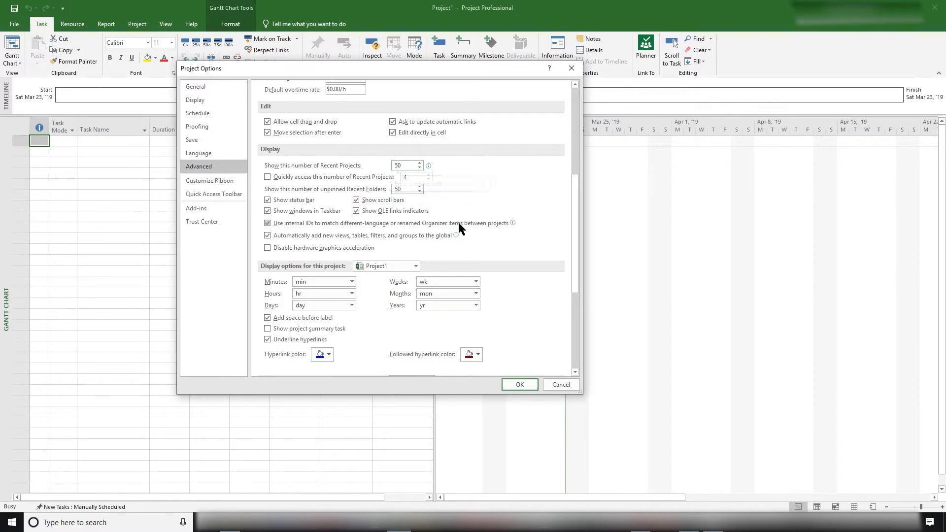
{"action": "scroll", "scroll_direction": "down", "scroll_amount": 3}
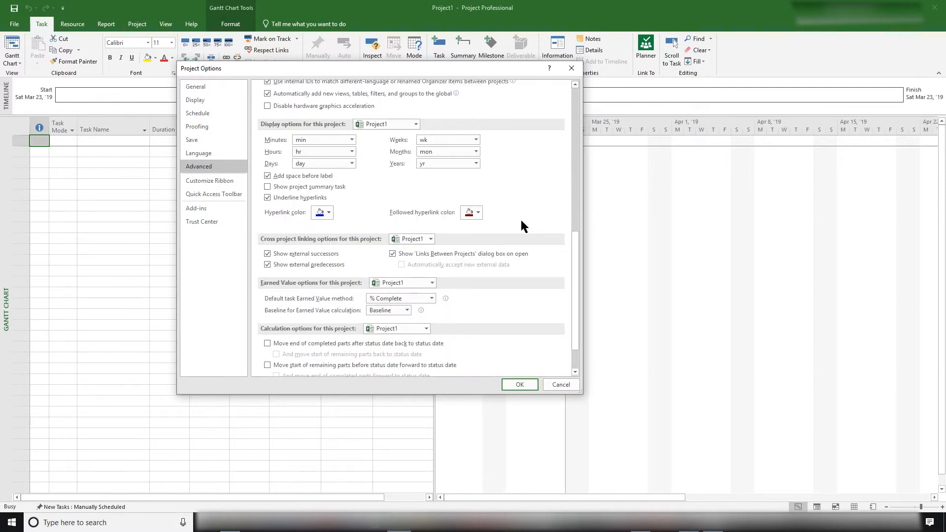
{"action": "scroll", "scroll_direction": "down", "scroll_amount": 3}
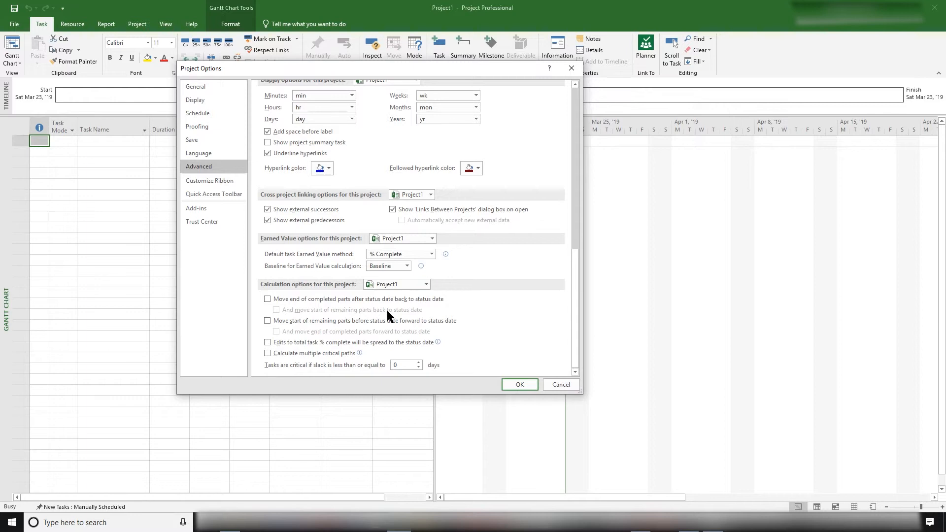
{"action": "mouse_move", "coordinate": [321, 376]}
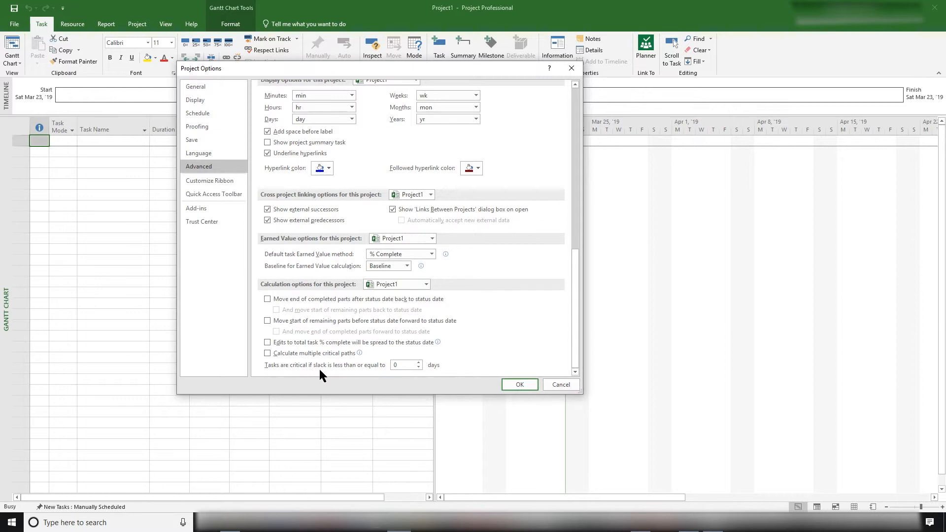
{"action": "mouse_move", "coordinate": [385, 376]}
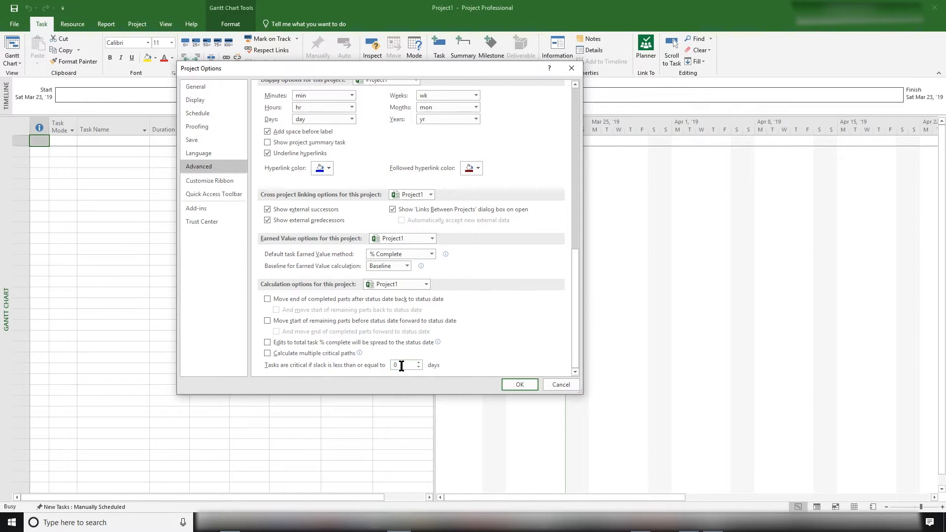
{"action": "left_click", "coordinate": [403, 365]}
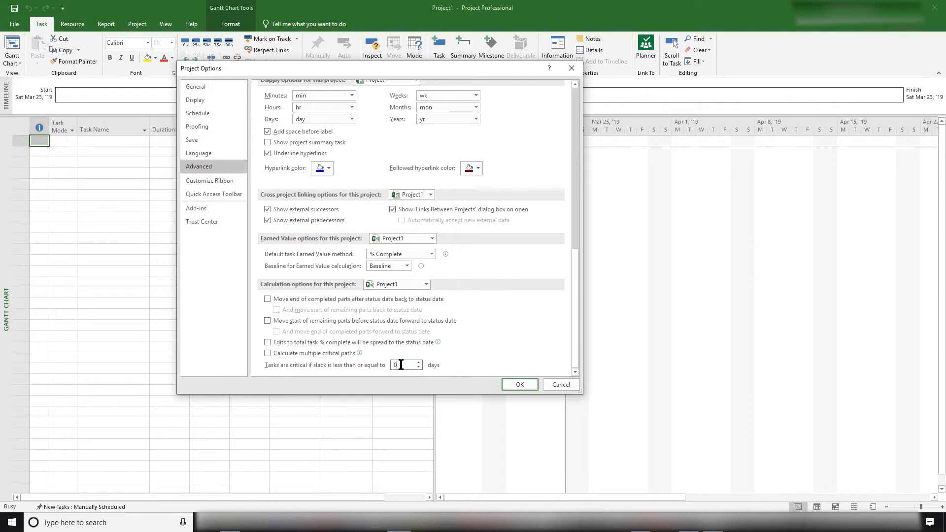
{"action": "mouse_move", "coordinate": [386, 373]}
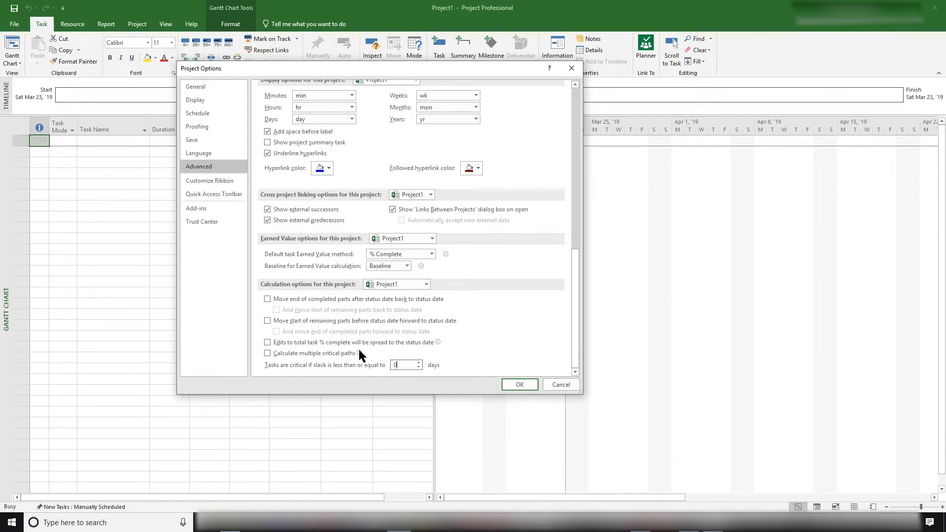
{"action": "mouse_move", "coordinate": [370, 369]}
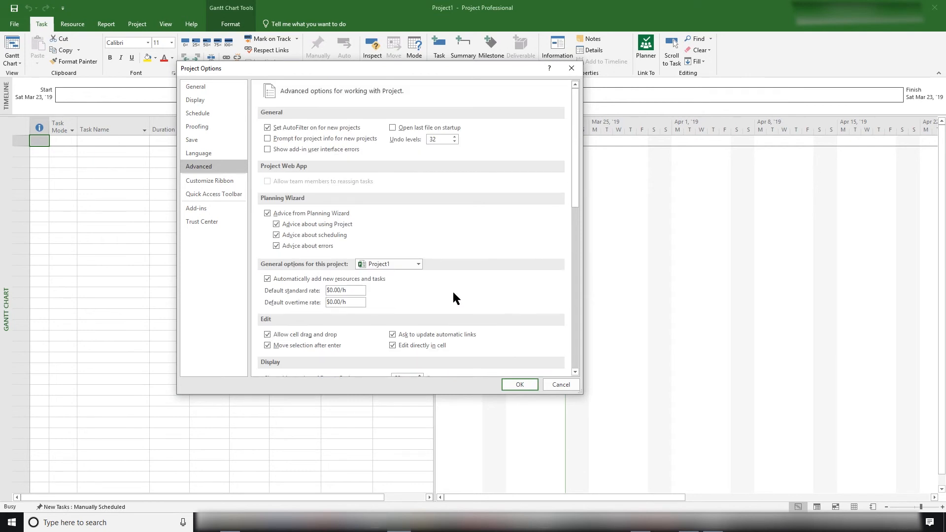
{"action": "mouse_move", "coordinate": [376, 231]}
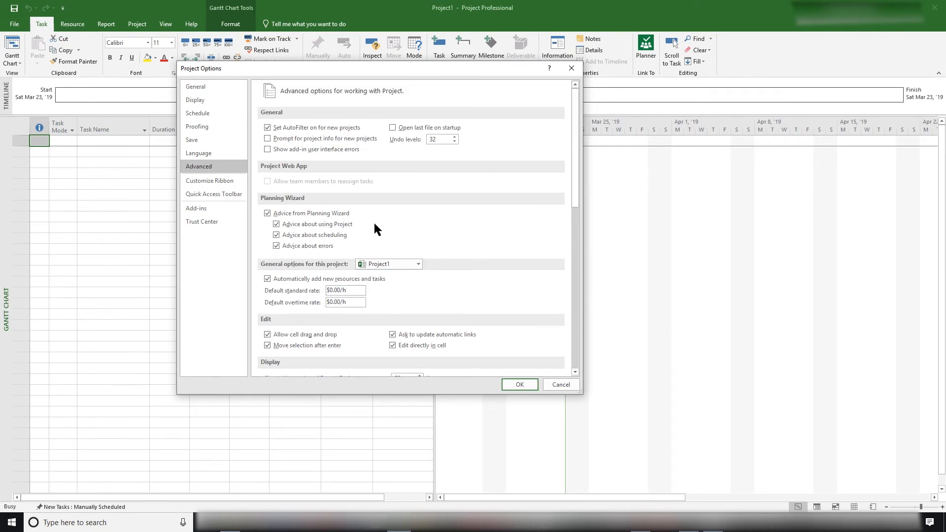
{"action": "mouse_move", "coordinate": [273, 188]}
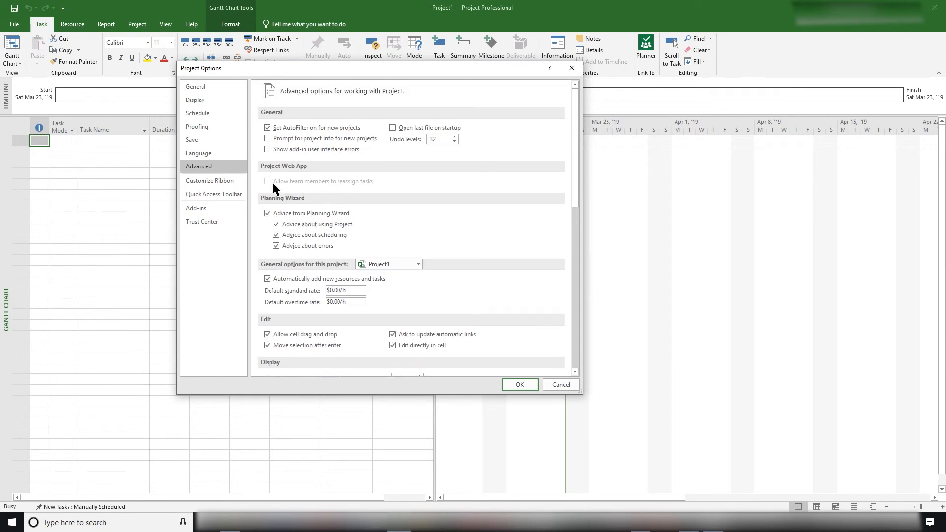
{"action": "mouse_move", "coordinate": [198, 112]}
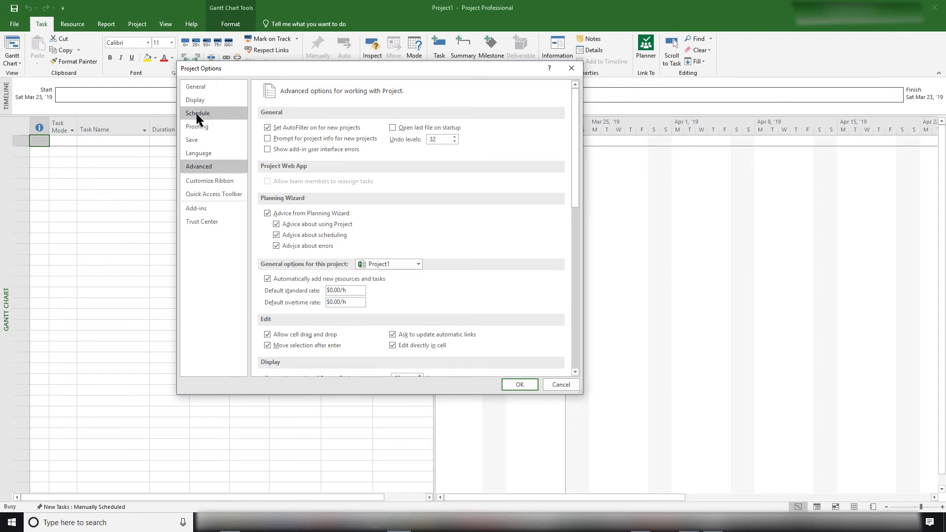
Review the Schedule page: Auto Scheduled new tasks and Fixed Duration task type.
{"action": "left_click", "coordinate": [198, 113]}
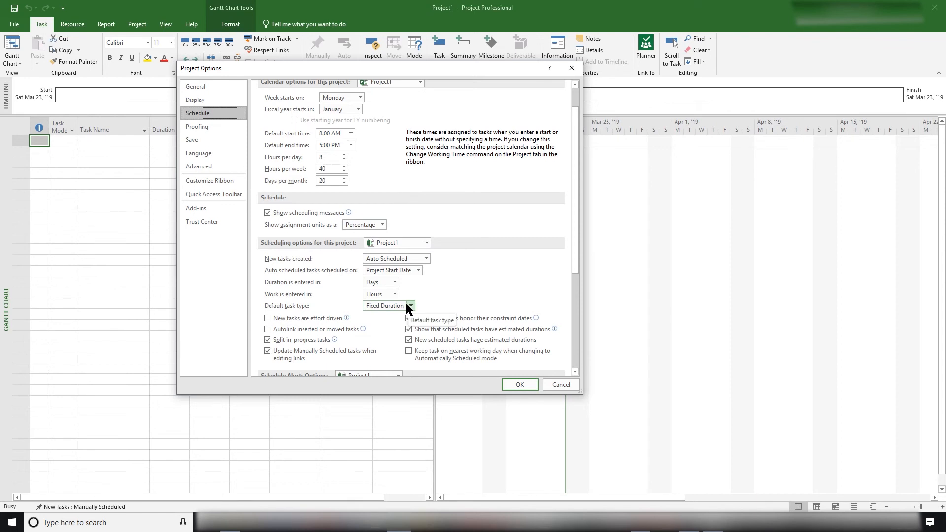
{"action": "mouse_move", "coordinate": [411, 311]}
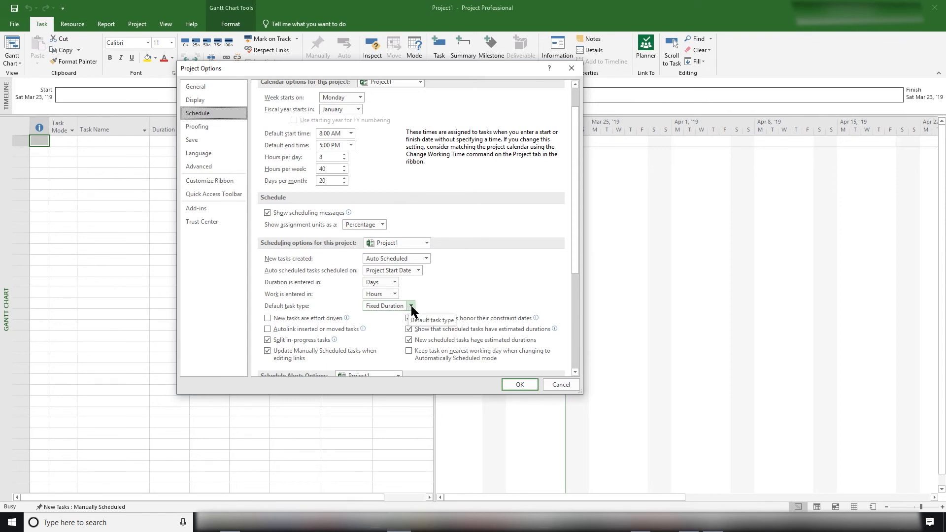
{"action": "scroll", "scroll_direction": "down", "scroll_amount": 3}
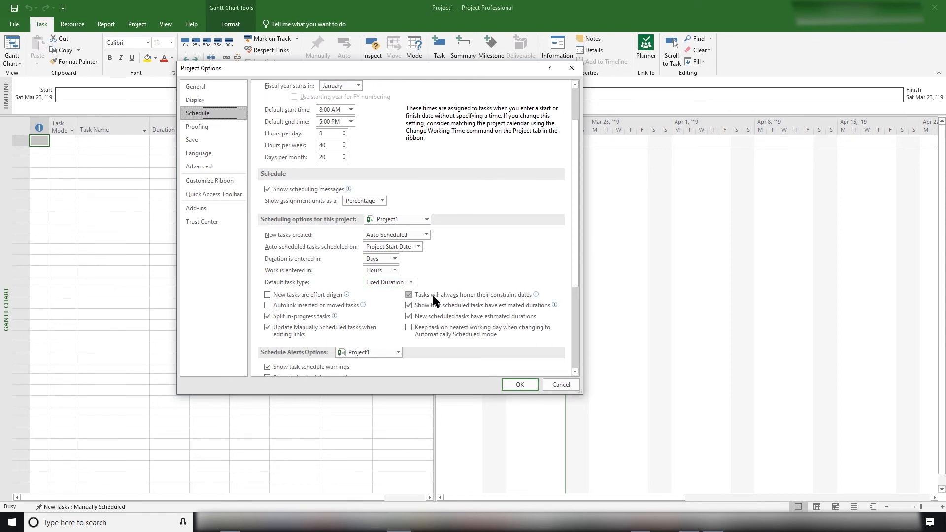
{"action": "scroll", "scroll_direction": "down", "scroll_amount": 3}
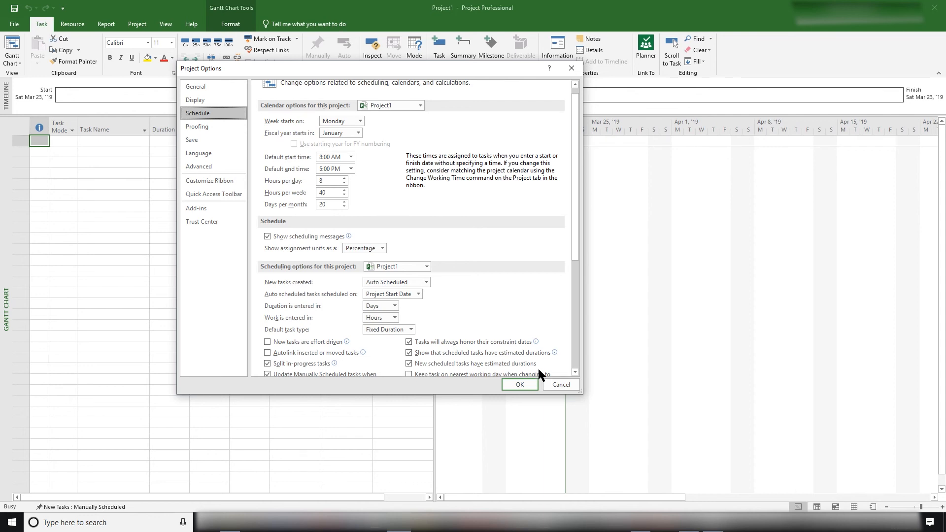
{"action": "left_click", "coordinate": [408, 363]}
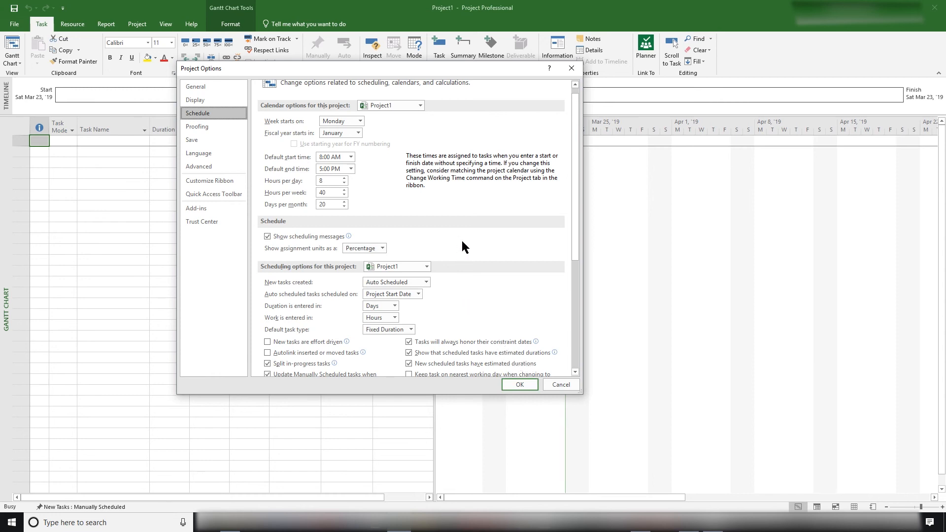
{"action": "mouse_move", "coordinate": [459, 194]}
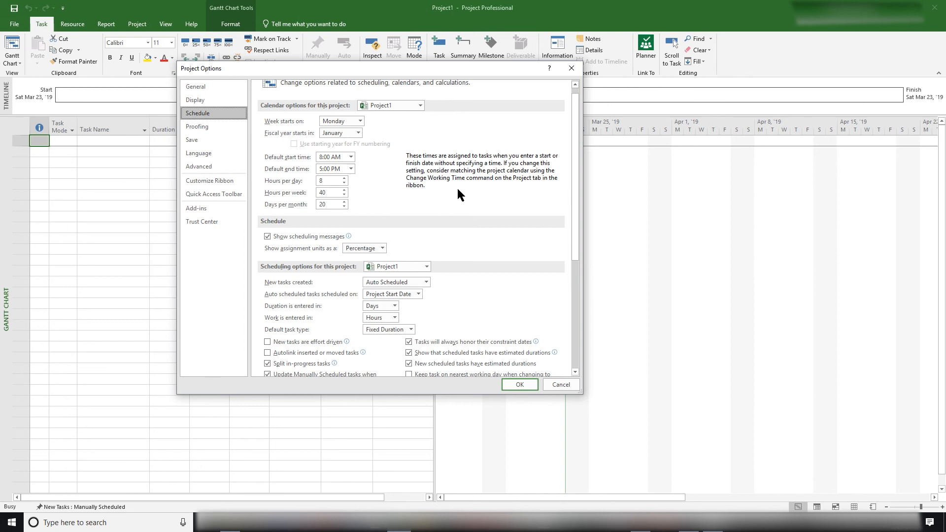
{"action": "mouse_move", "coordinate": [468, 177]}
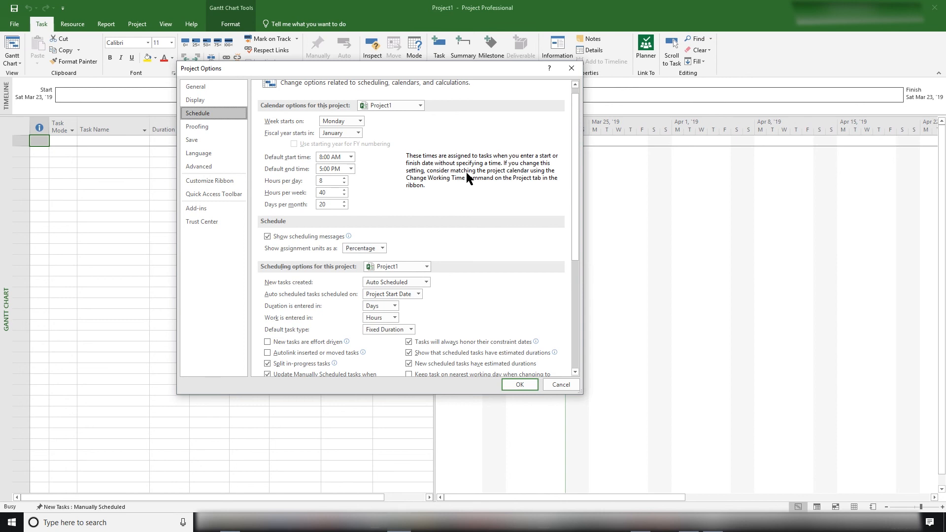
{"action": "mouse_move", "coordinate": [447, 180]}
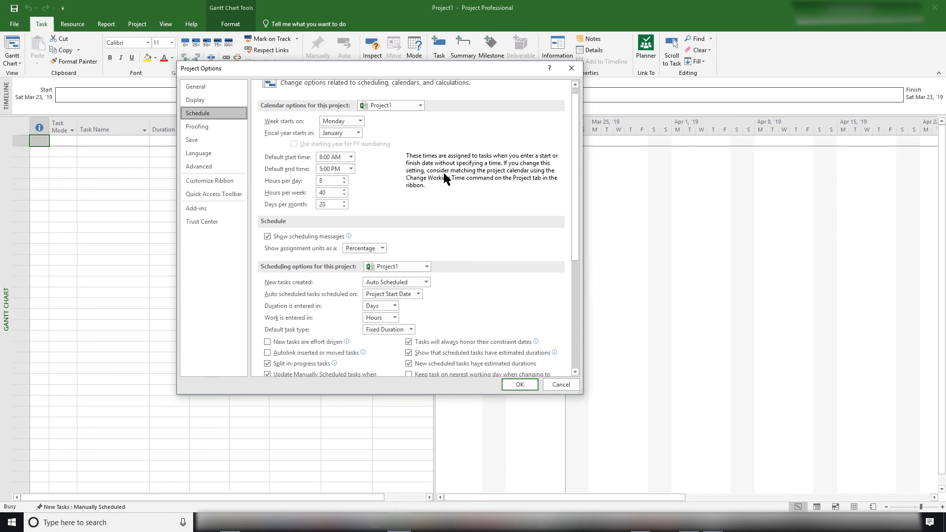
{"action": "mouse_move", "coordinate": [453, 183]}
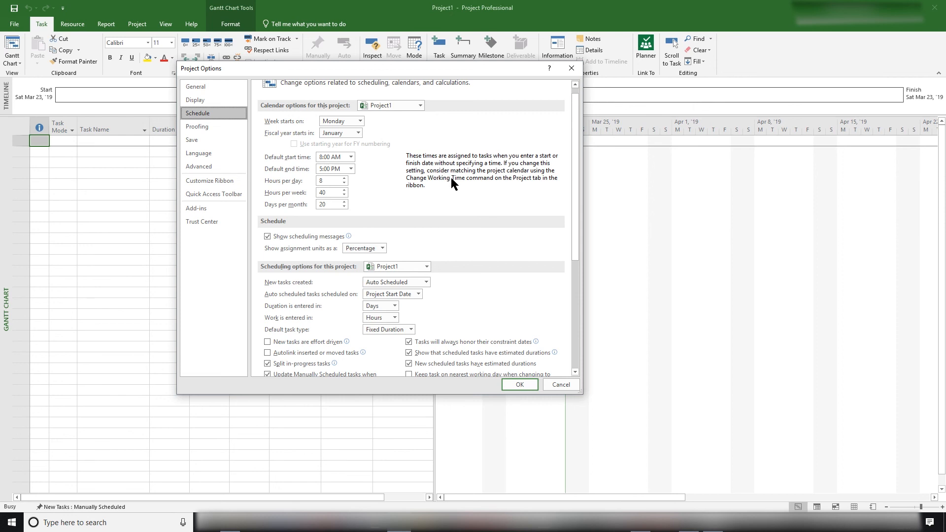